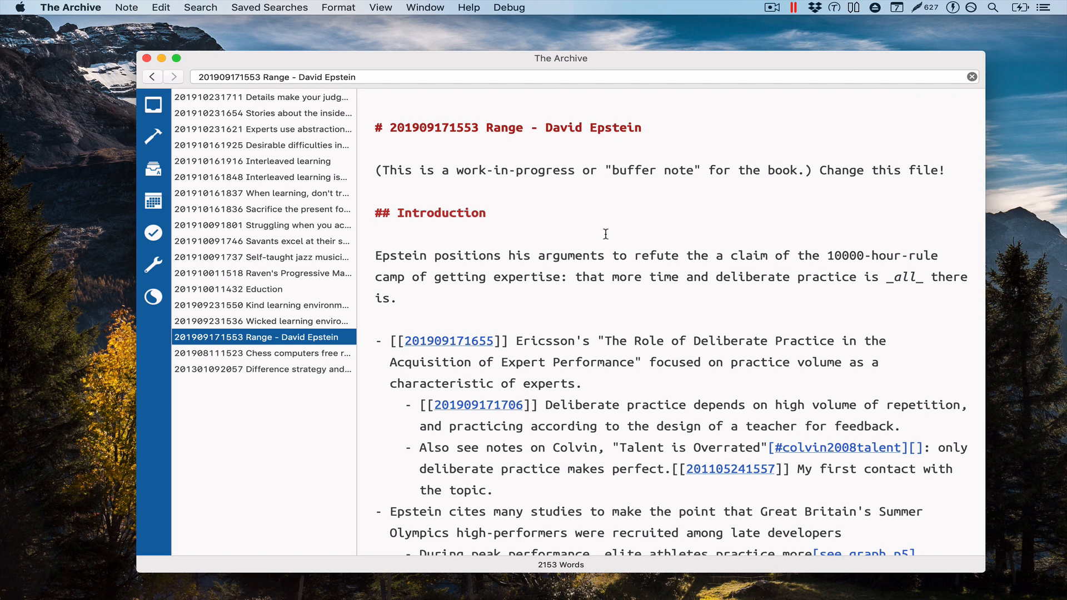
- View The Archive's About window with its version and credits
click(70, 7)
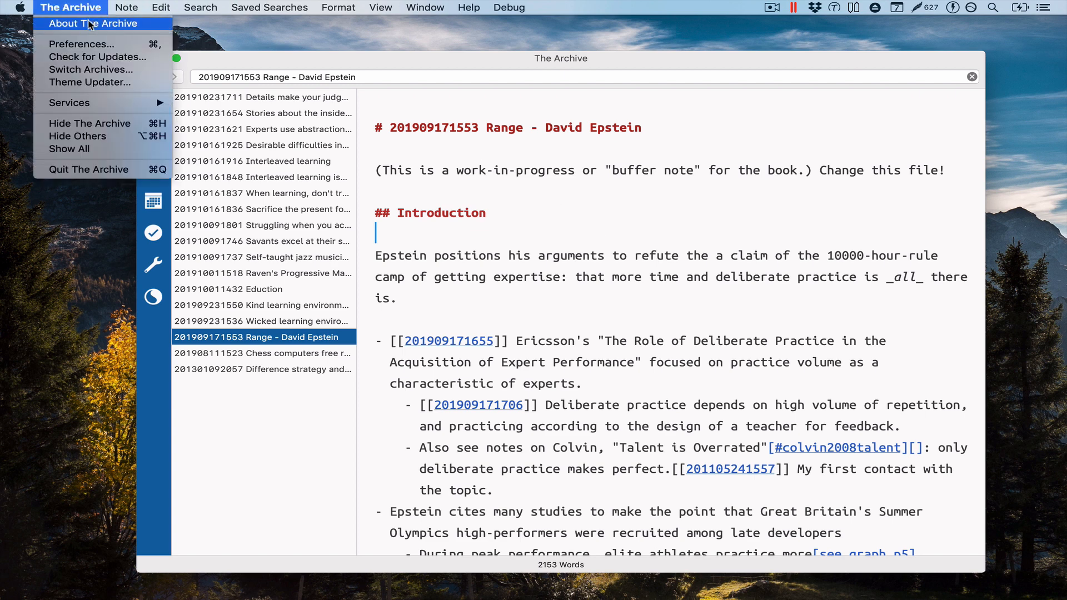
click(94, 23)
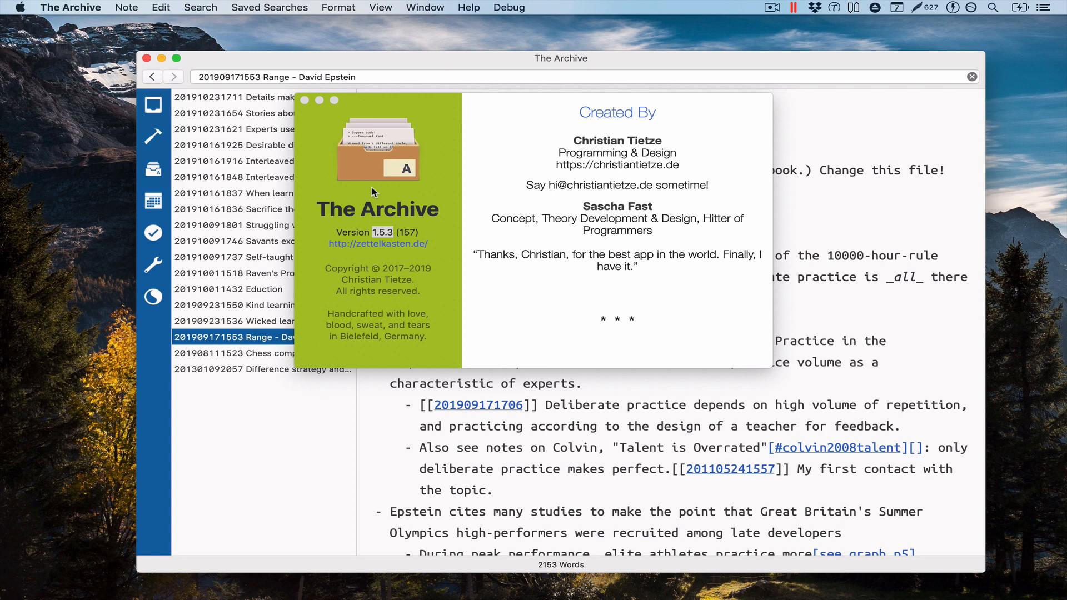
mouse_move(388, 244)
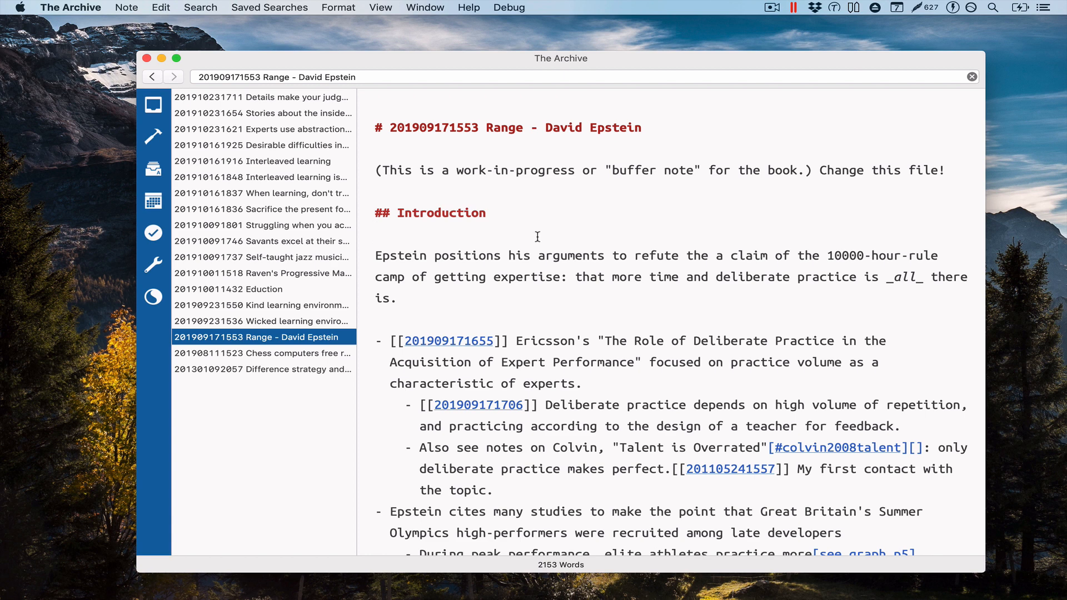
click(376, 234)
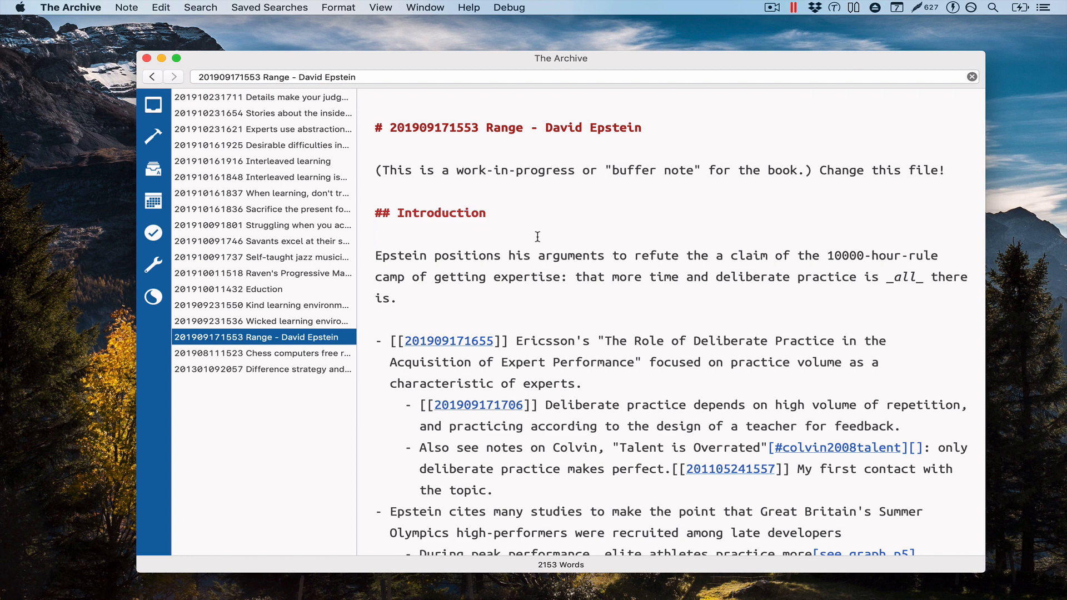
click(377, 236)
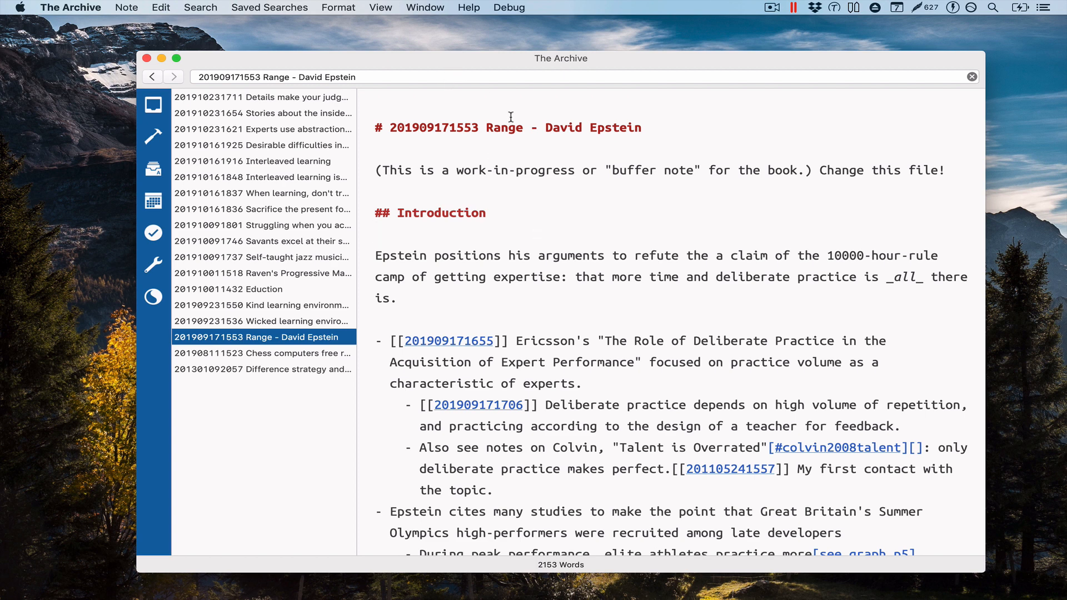
click(376, 235)
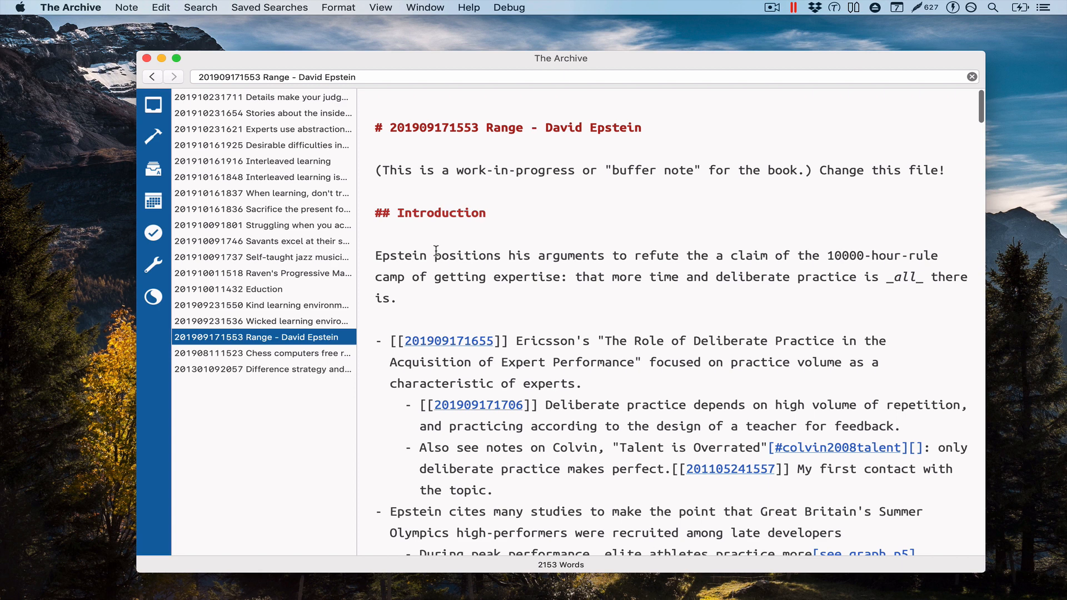
- Open the Range note in Marked 2 and scroll the preview down to Chapter 2
click(126, 8)
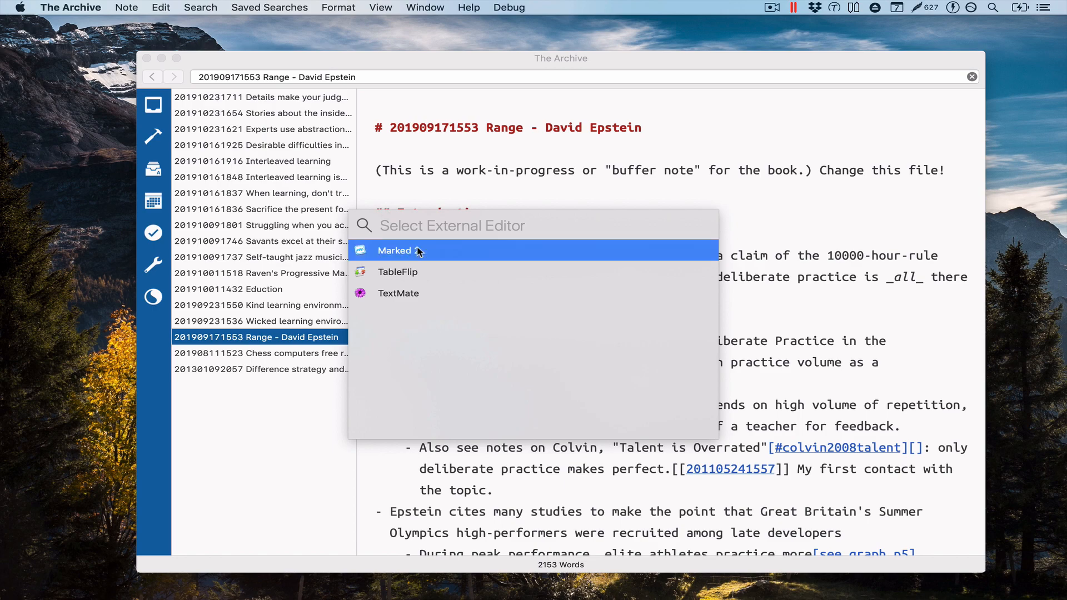
click(395, 251)
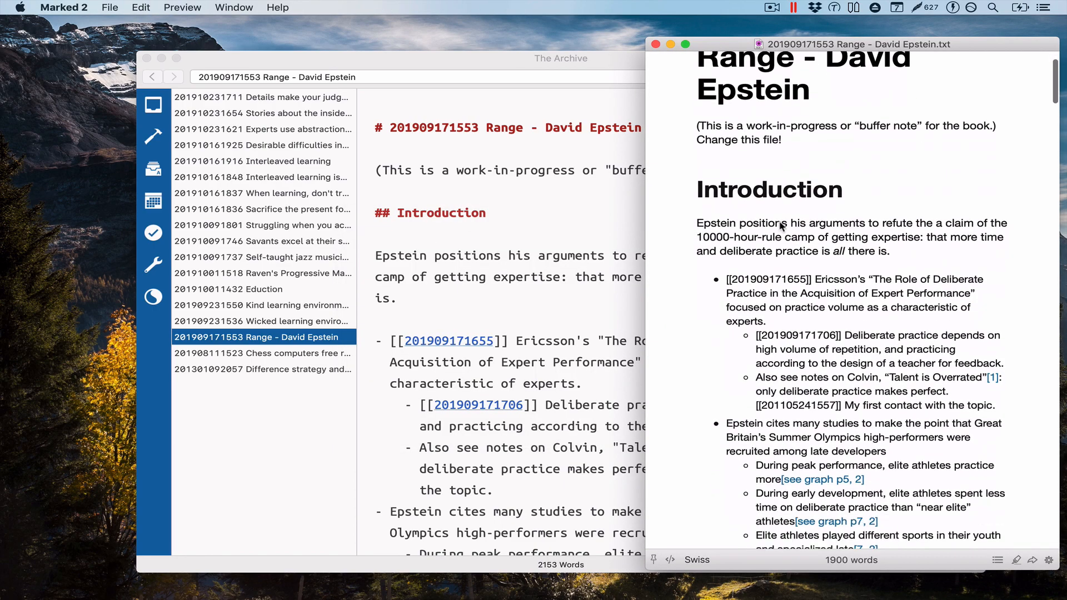
scroll(down, 3)
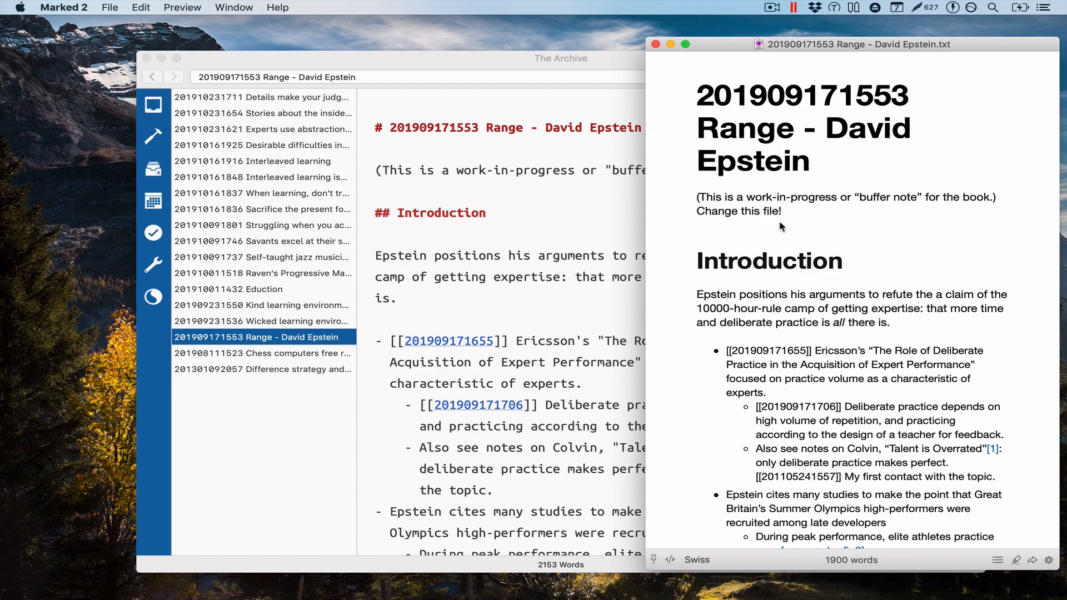
scroll(down, 3)
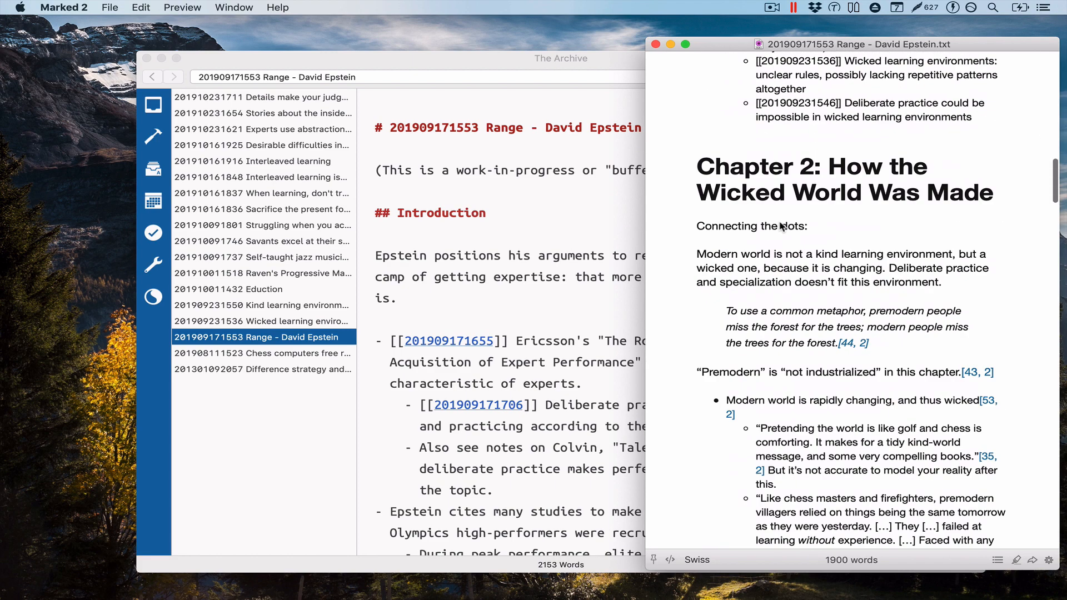
scroll(down, 3)
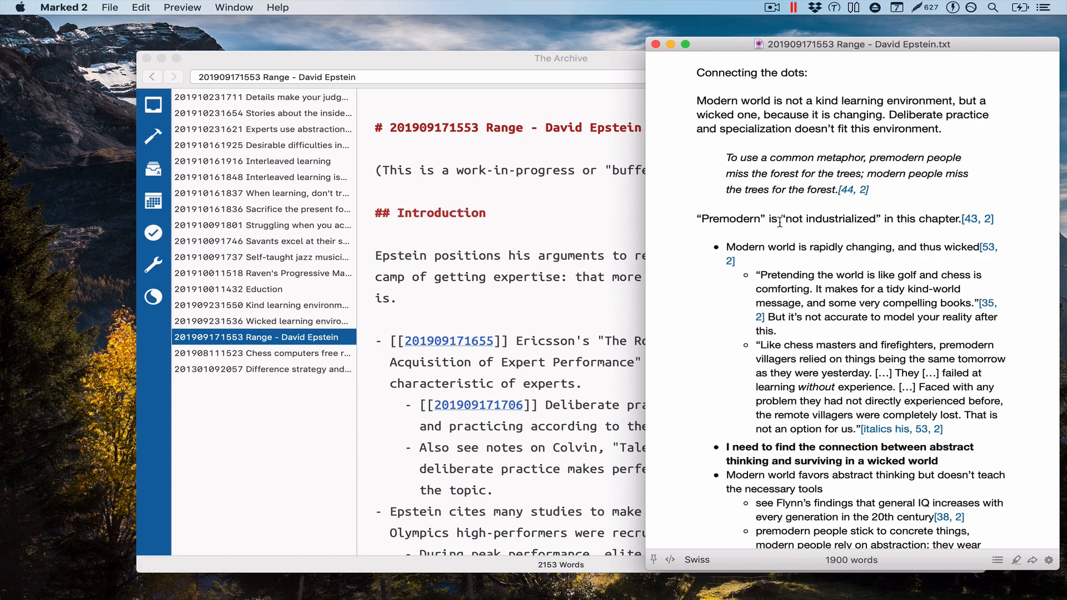
scroll(down, 3)
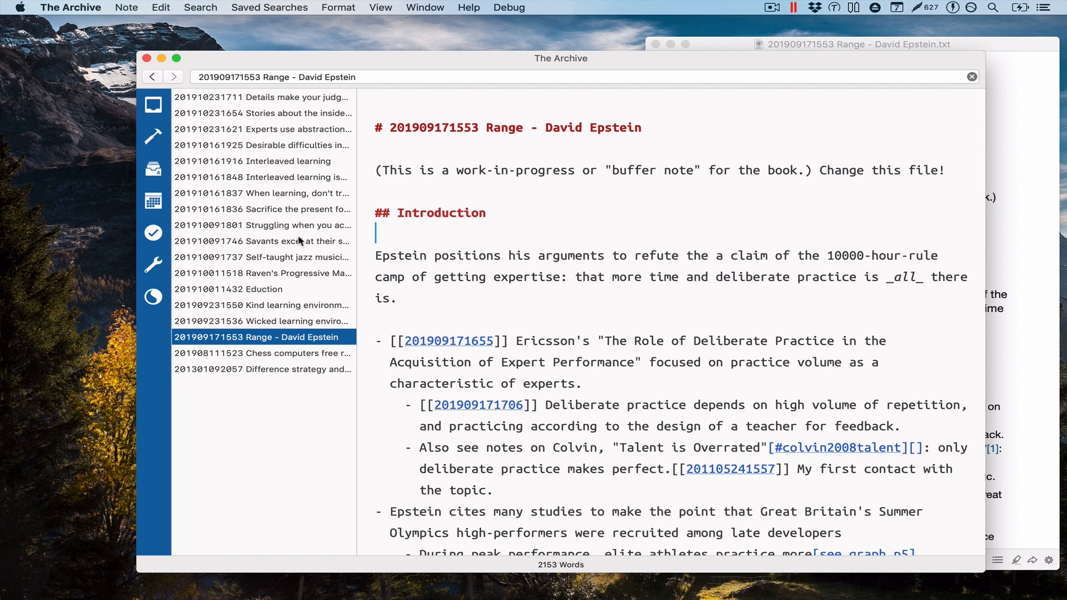
- Open Interleaved learning and Sacrifice the present for the future in Marked 2, then switch previews
click(262, 161)
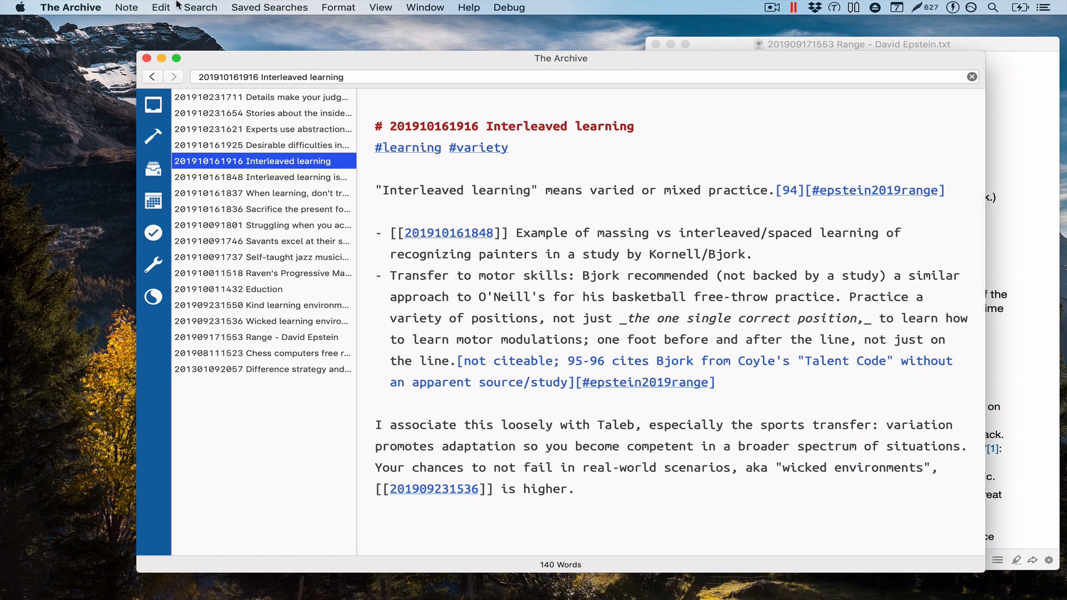
click(127, 7)
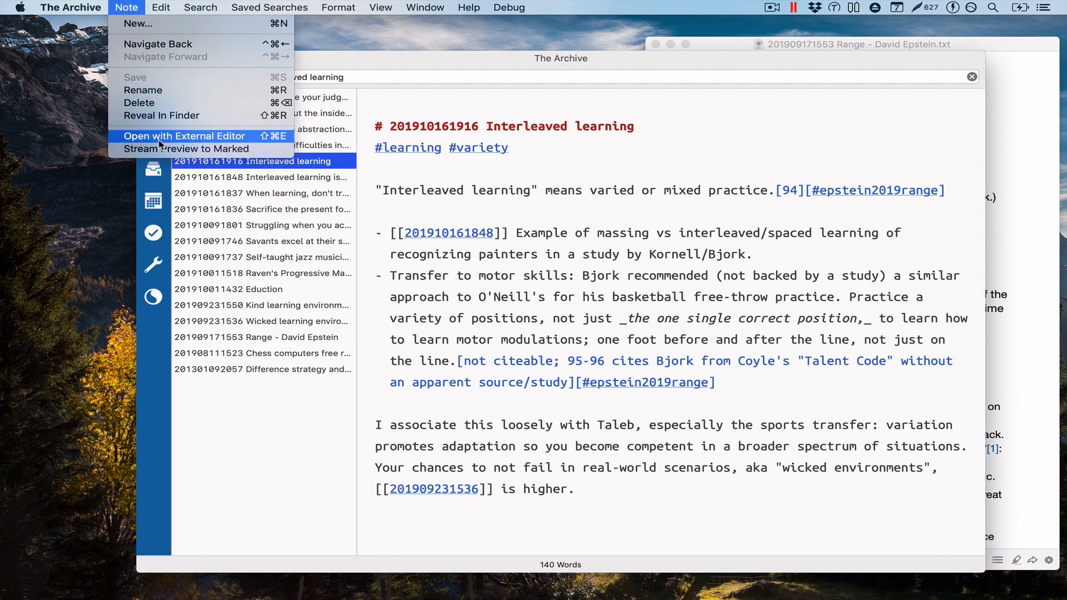
click(184, 136)
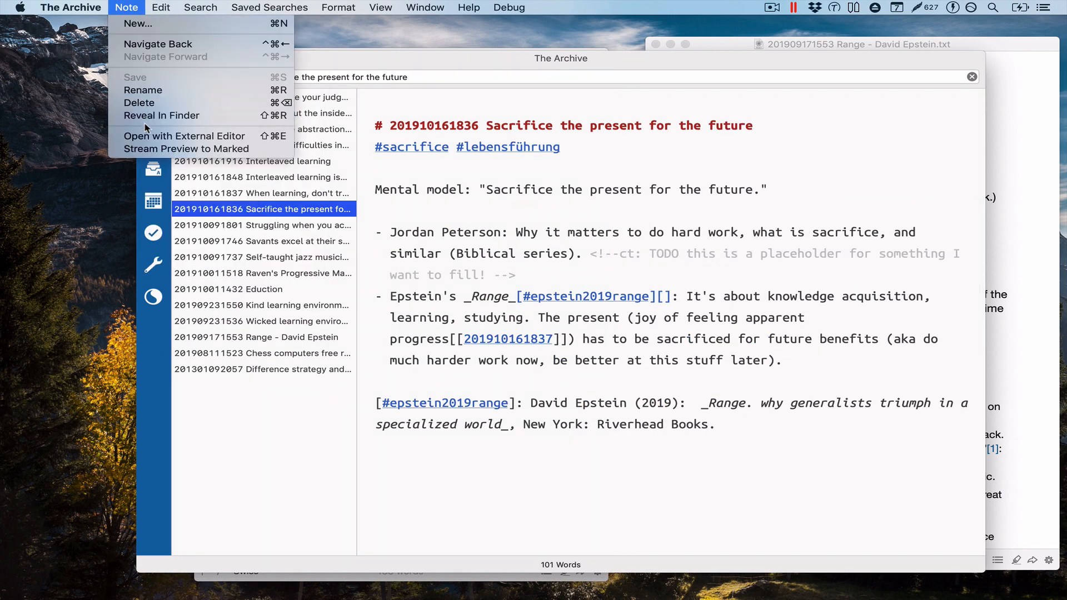
click(184, 136)
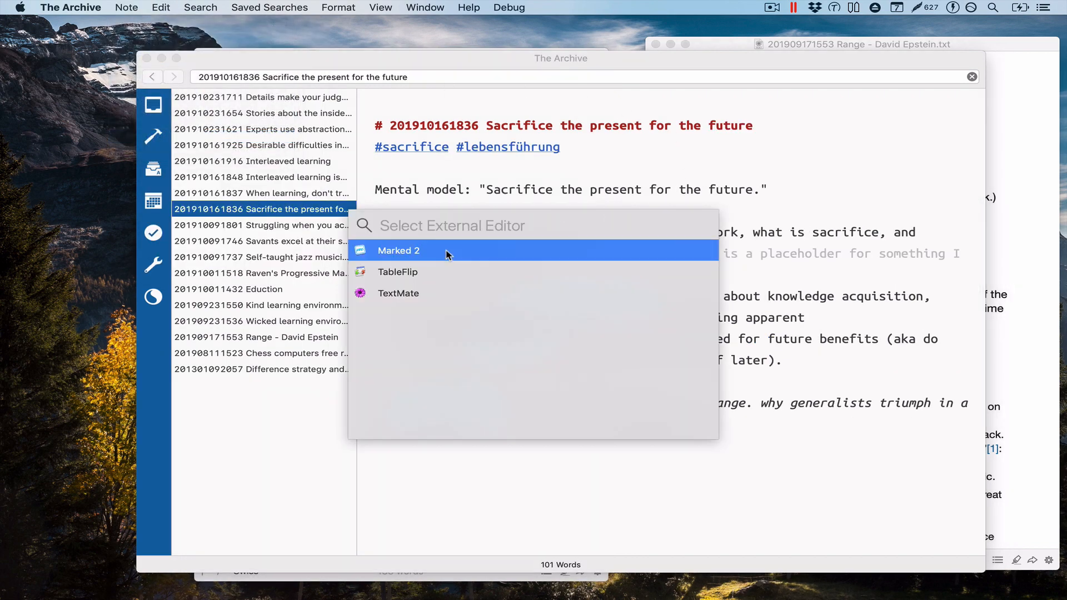
click(399, 251)
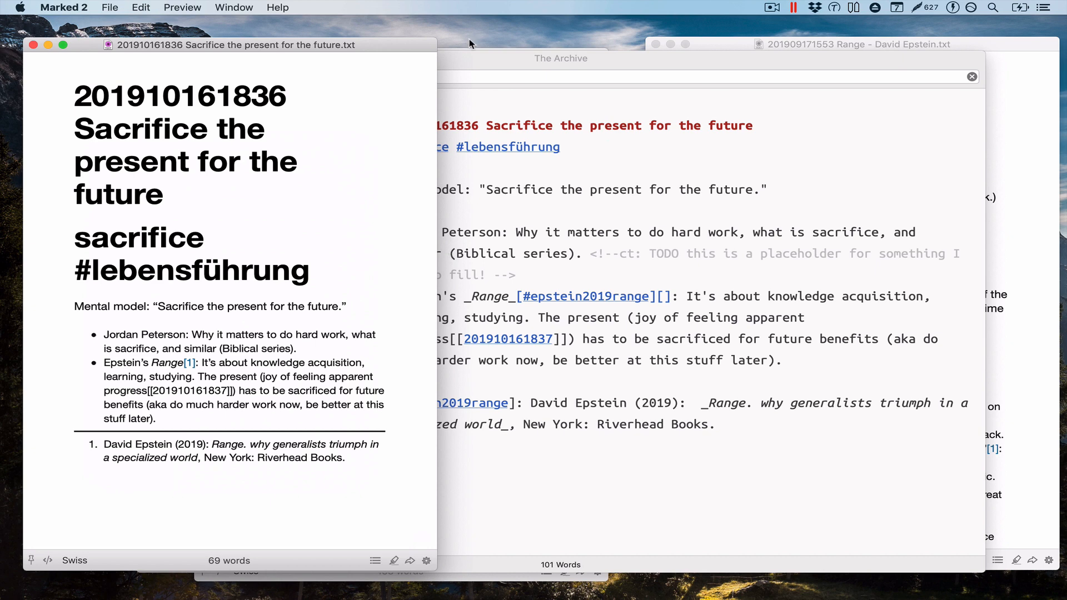
click(233, 8)
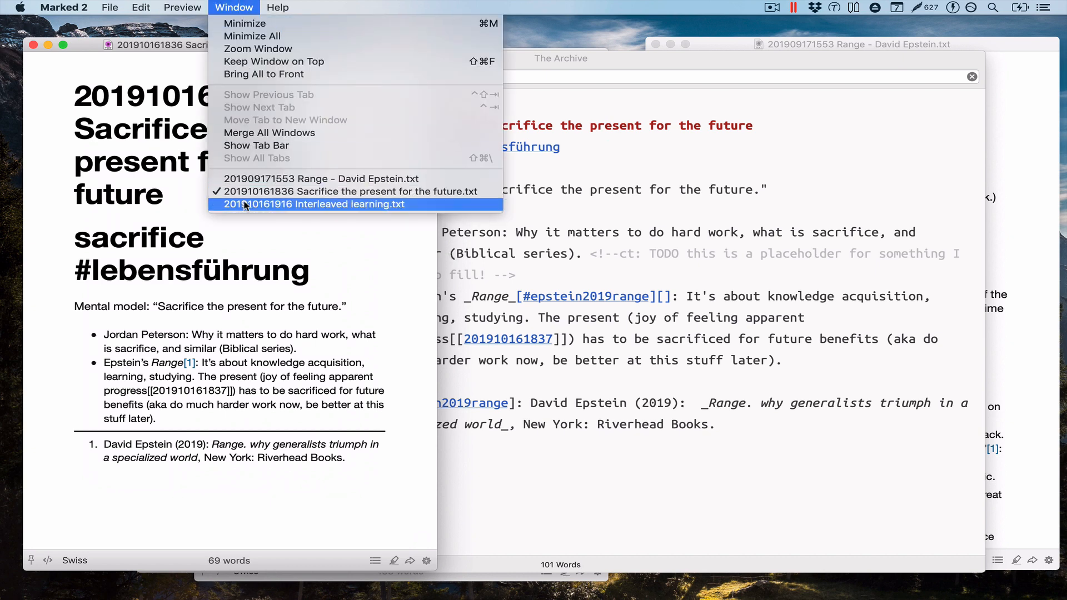
click(314, 204)
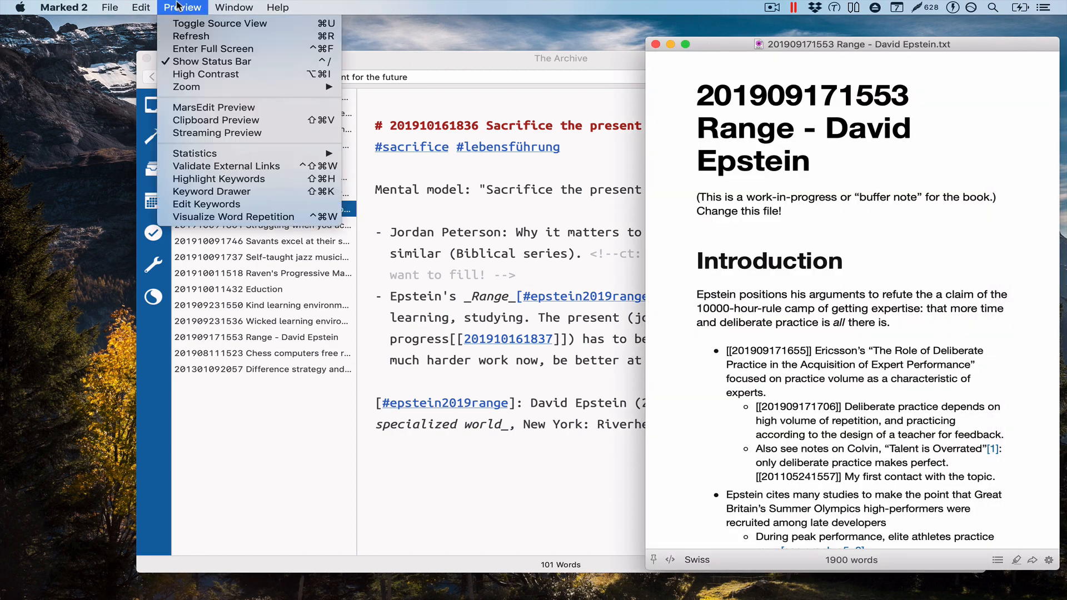
mouse_move(218, 133)
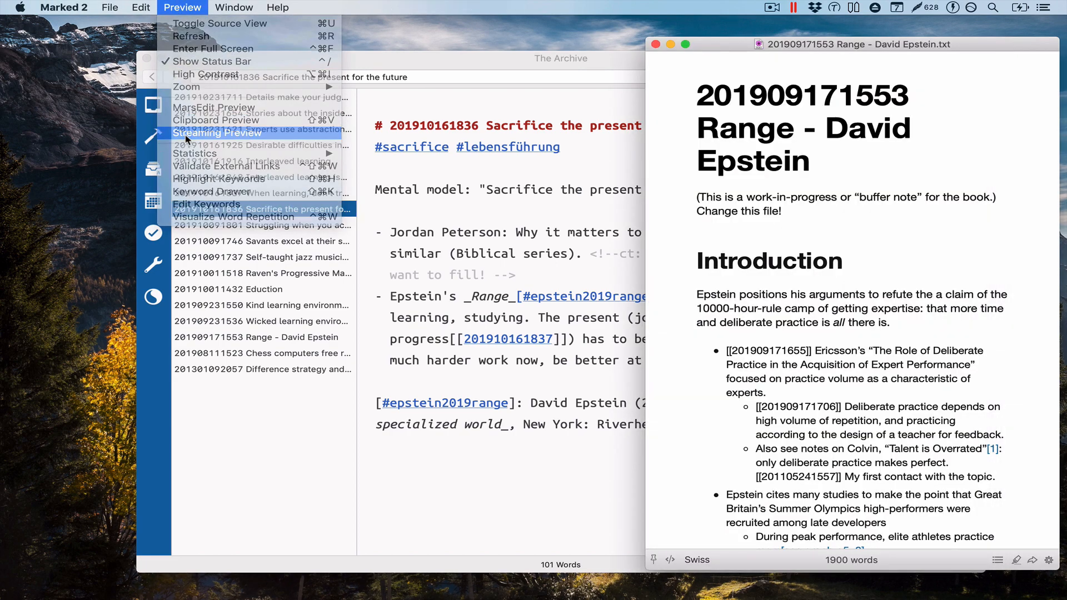
- Open Marked 2's Streaming Preview at the right and move the note editor left
click(219, 133)
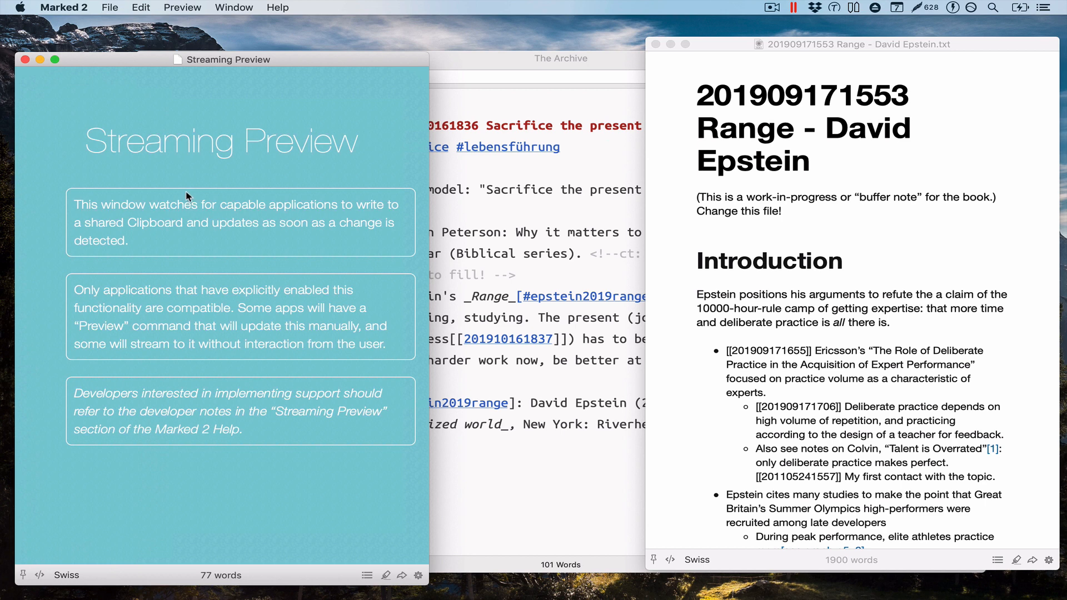
mouse_move(157, 342)
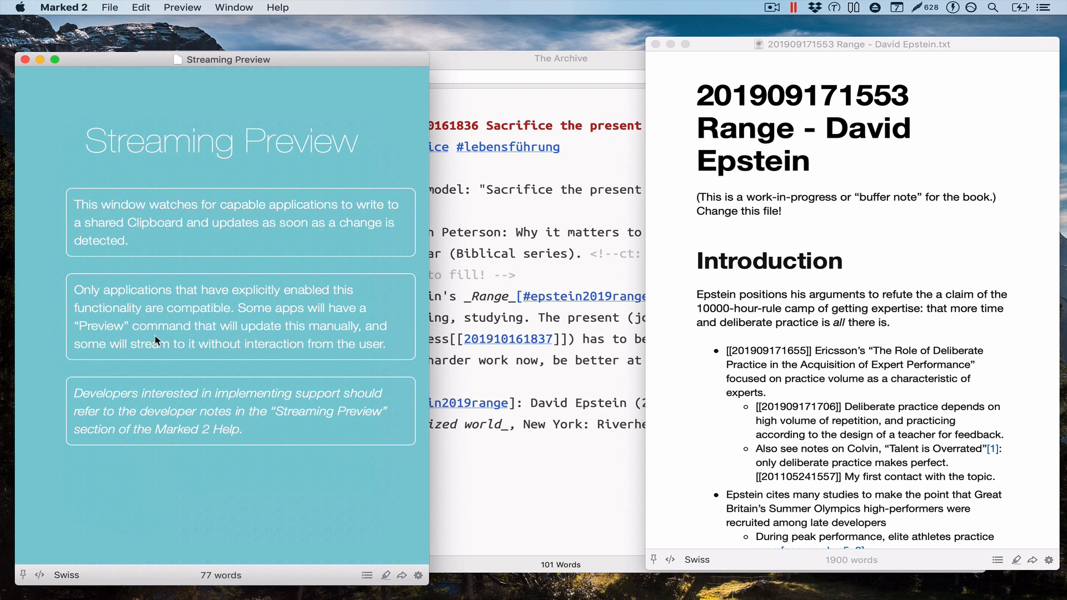
mouse_move(267, 164)
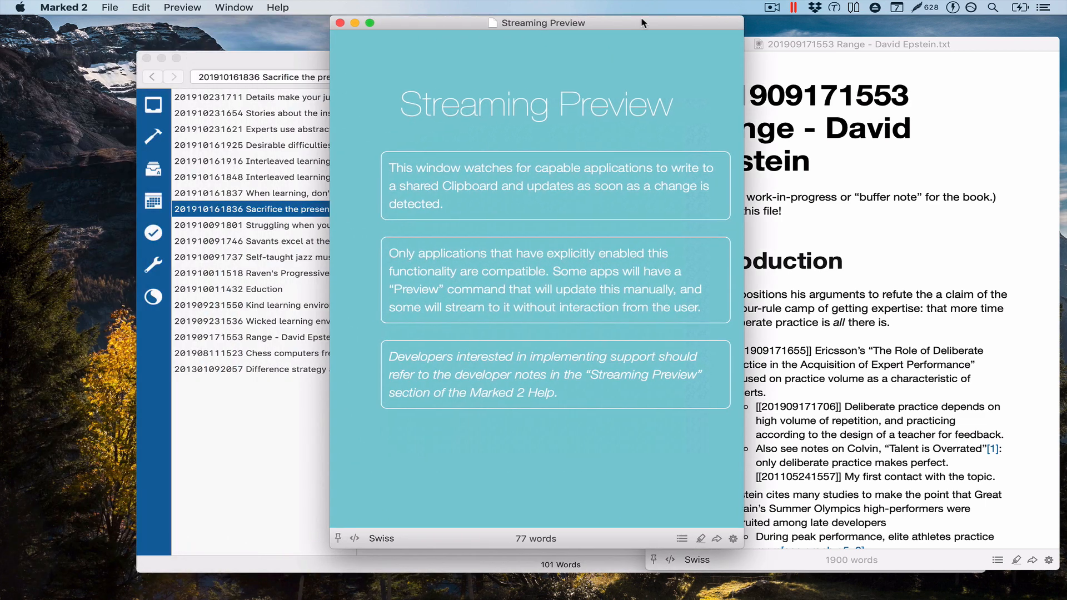
drag(540, 23, 871, 72)
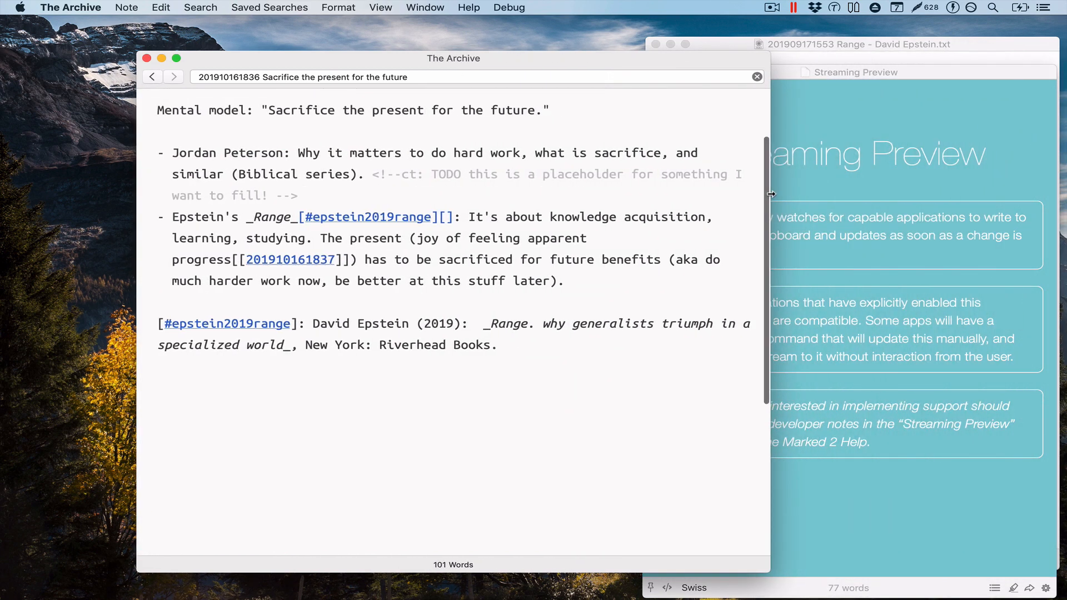
drag(454, 58, 324, 56)
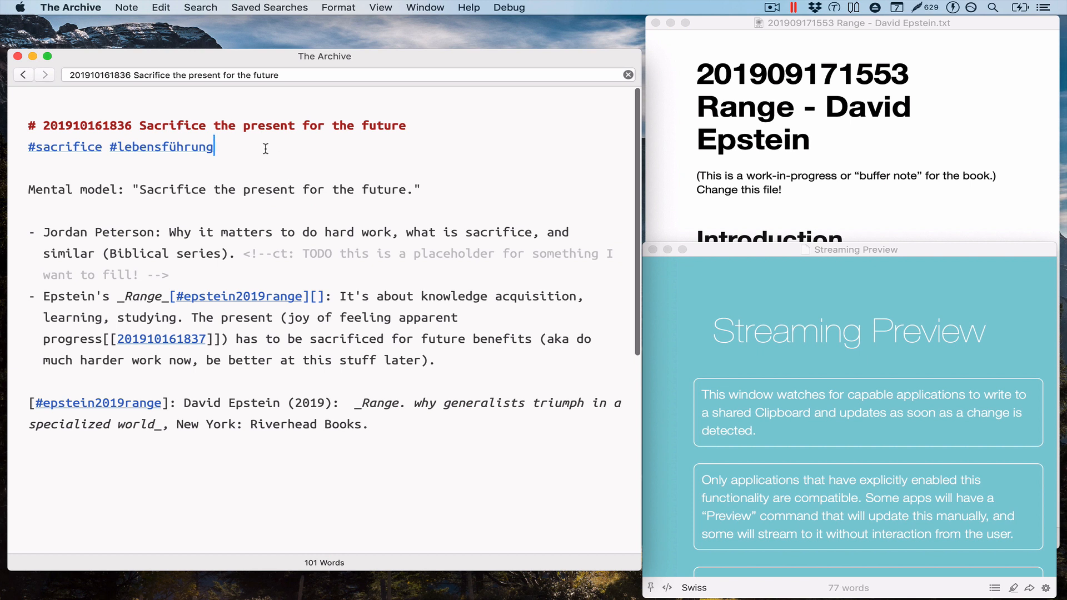
- Turn on Stream Preview to Marked, type 'When I ty', then open the Range note
click(126, 7)
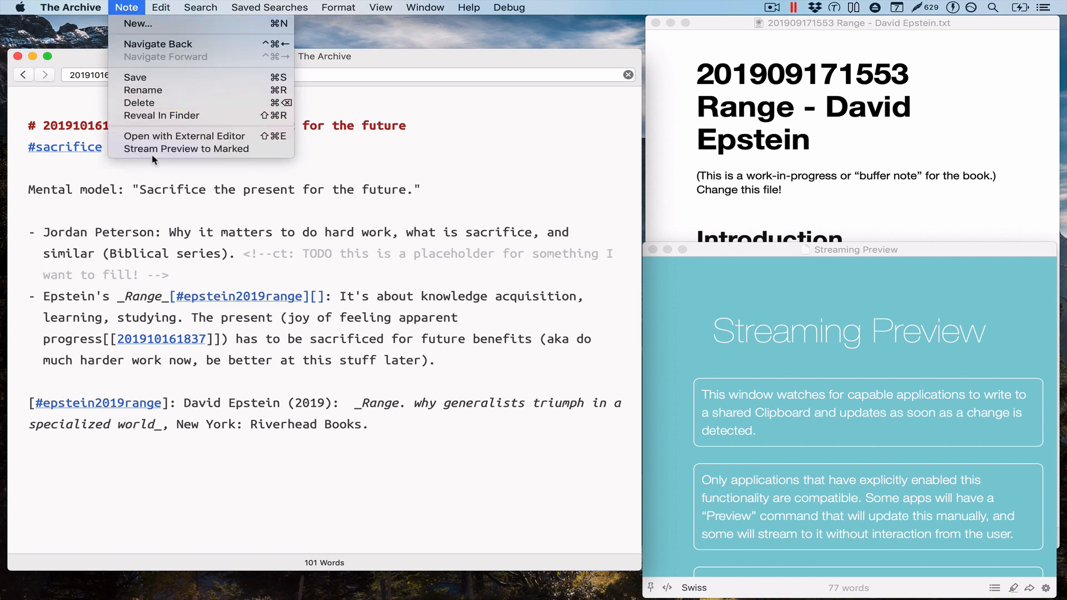
mouse_move(185, 149)
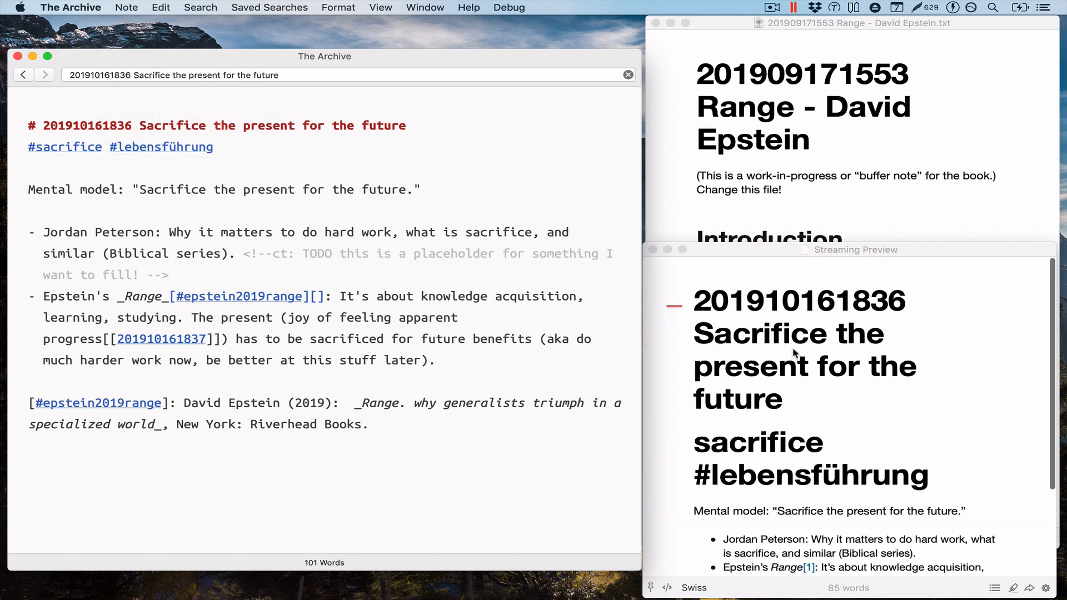
click(851, 249)
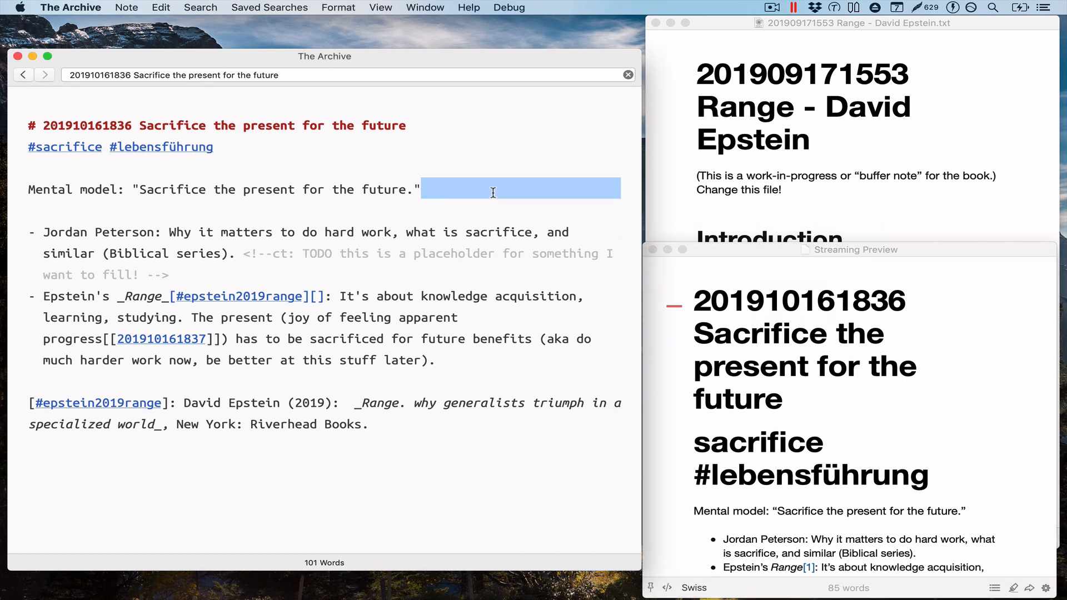
text(When I ty)
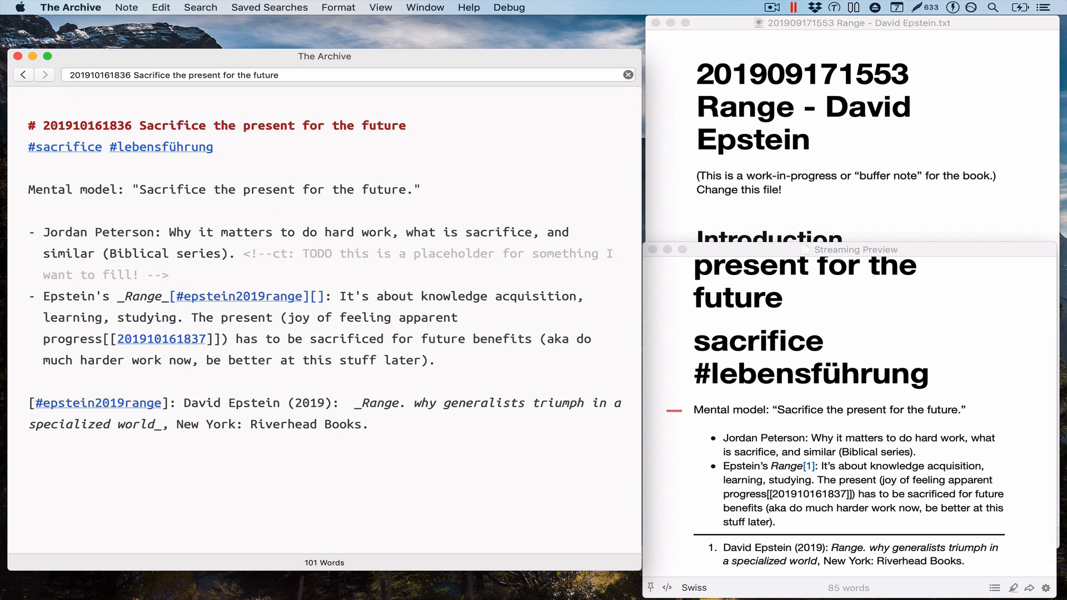
click(422, 189)
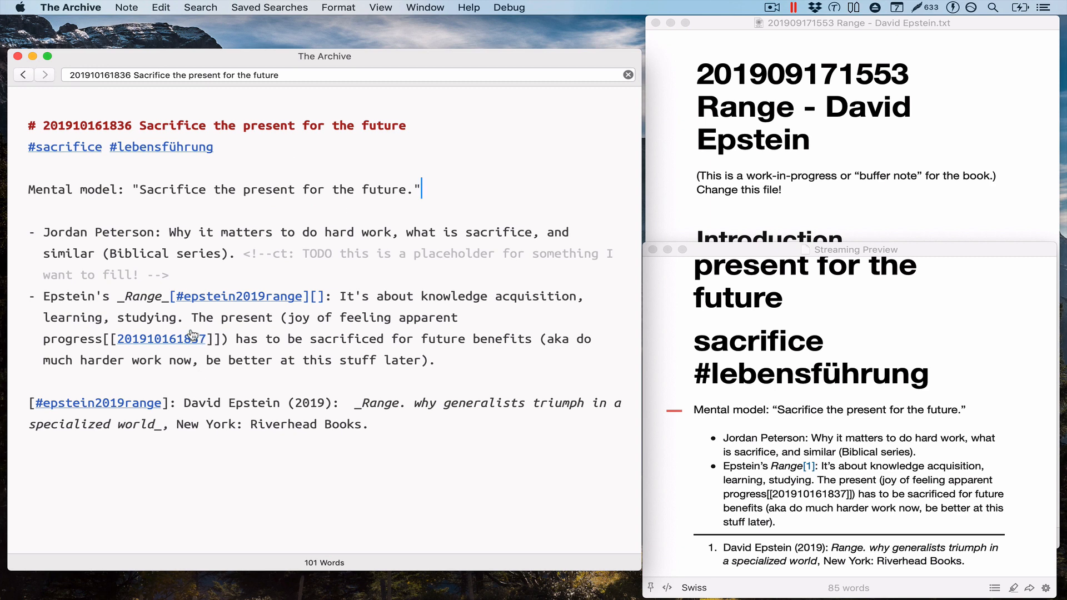
click(161, 339)
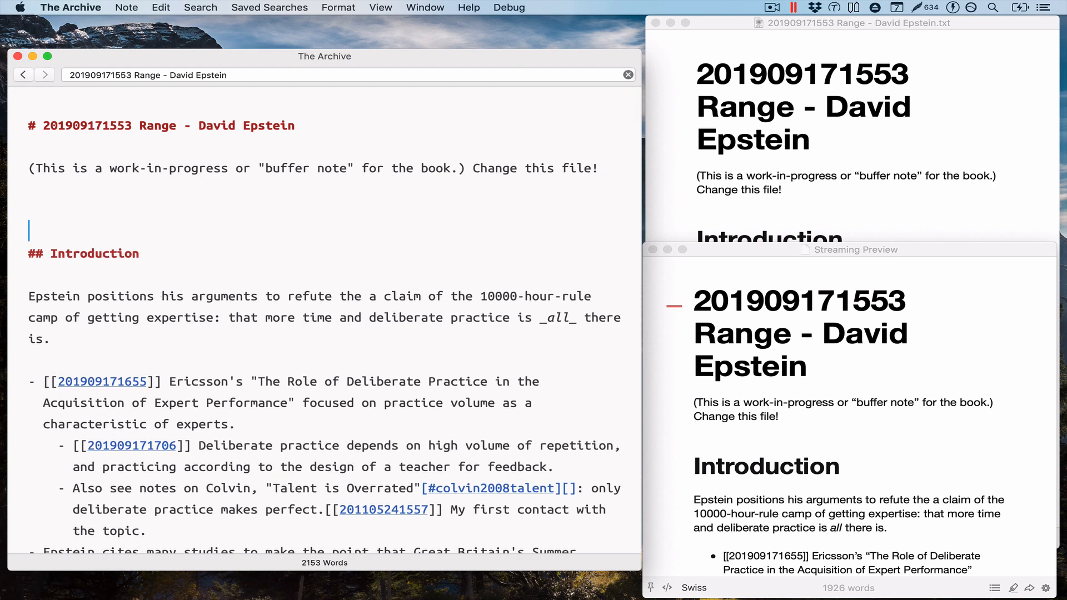
- Type that live updates via file are much slower because of The Archive's auto-saving feature
text(Live update in file and in the stream please note that the file based update is m)
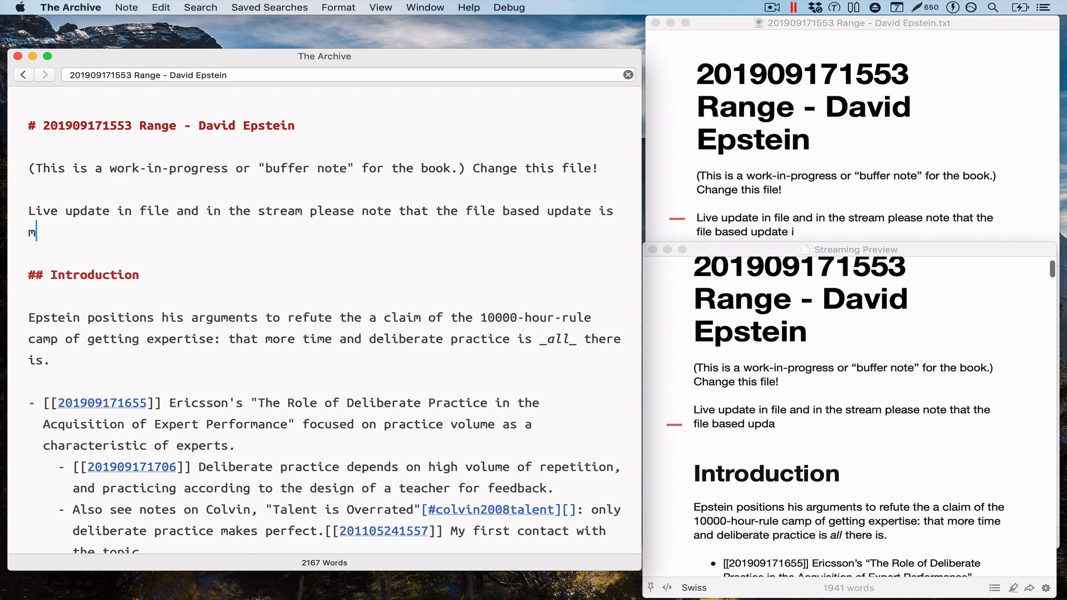
text(uch slower because of Th)
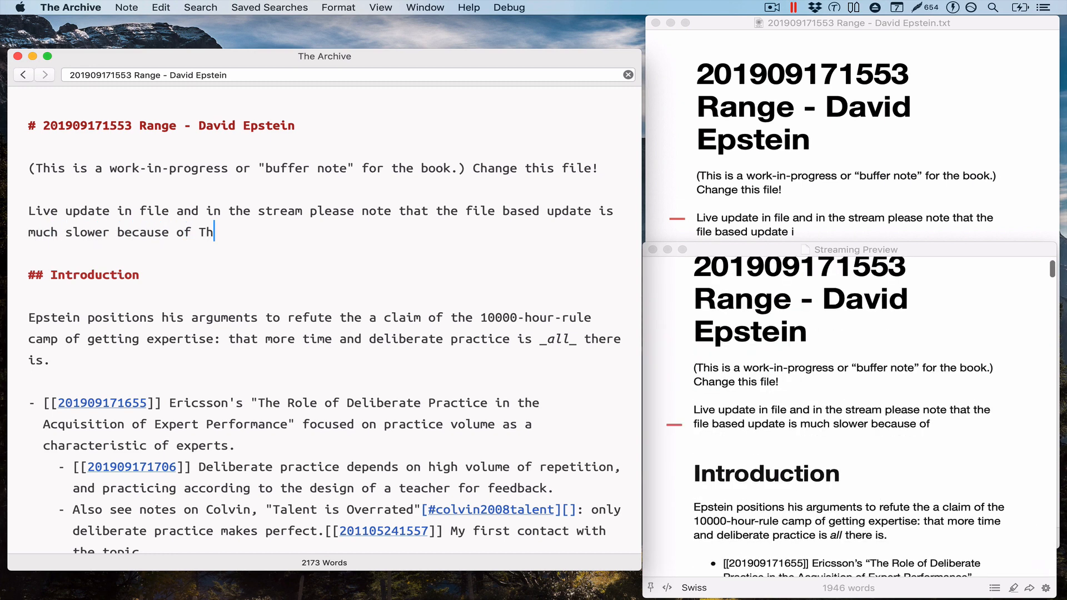
text(e Archvie's)
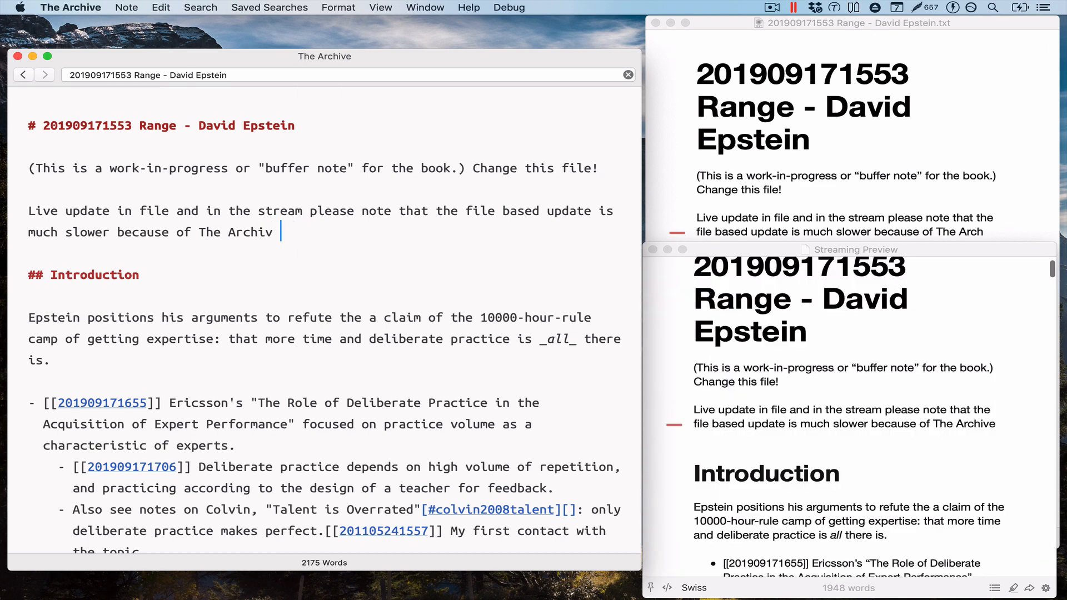
text(e's auto-savi)
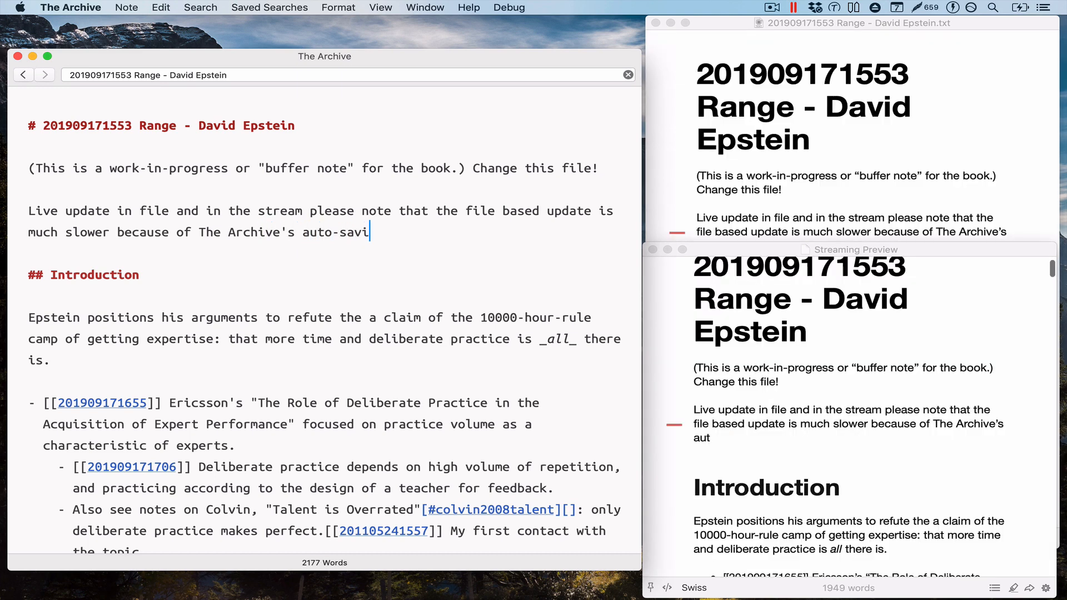
text(ng feature)
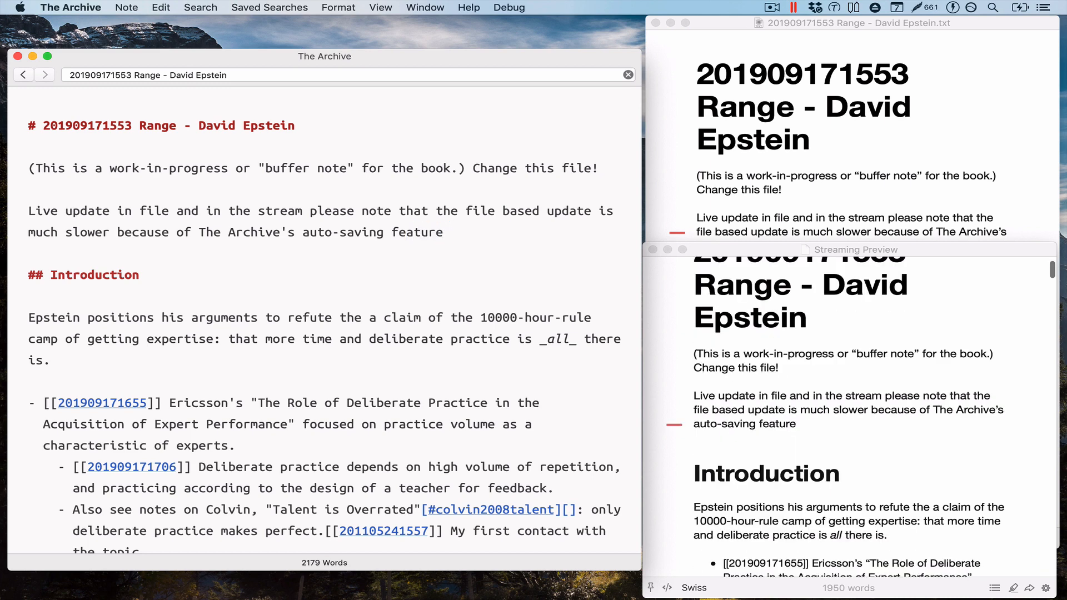
text(etc.)
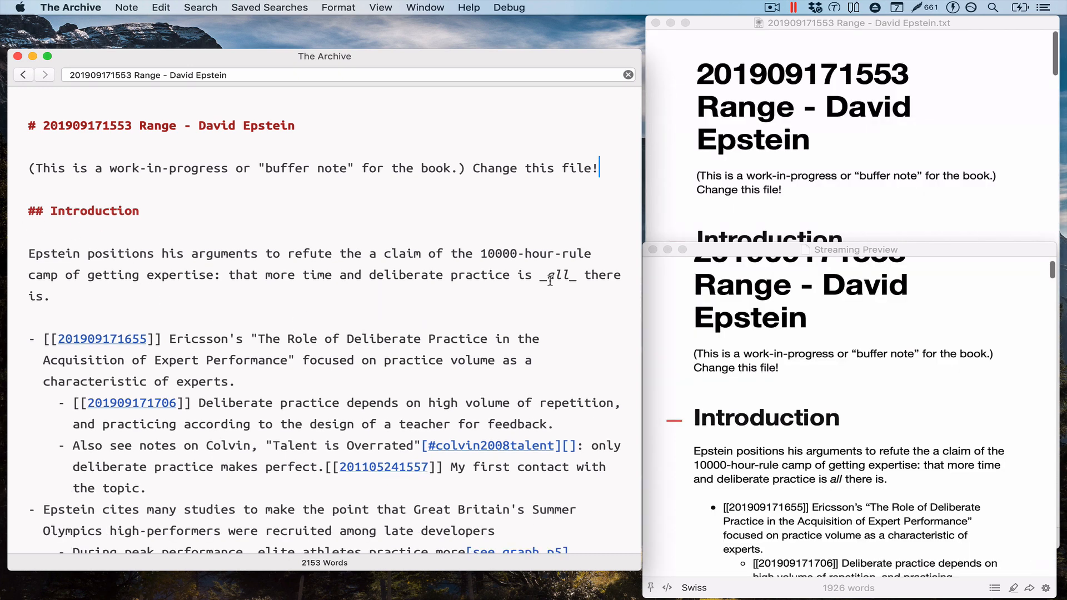
mouse_move(767, 383)
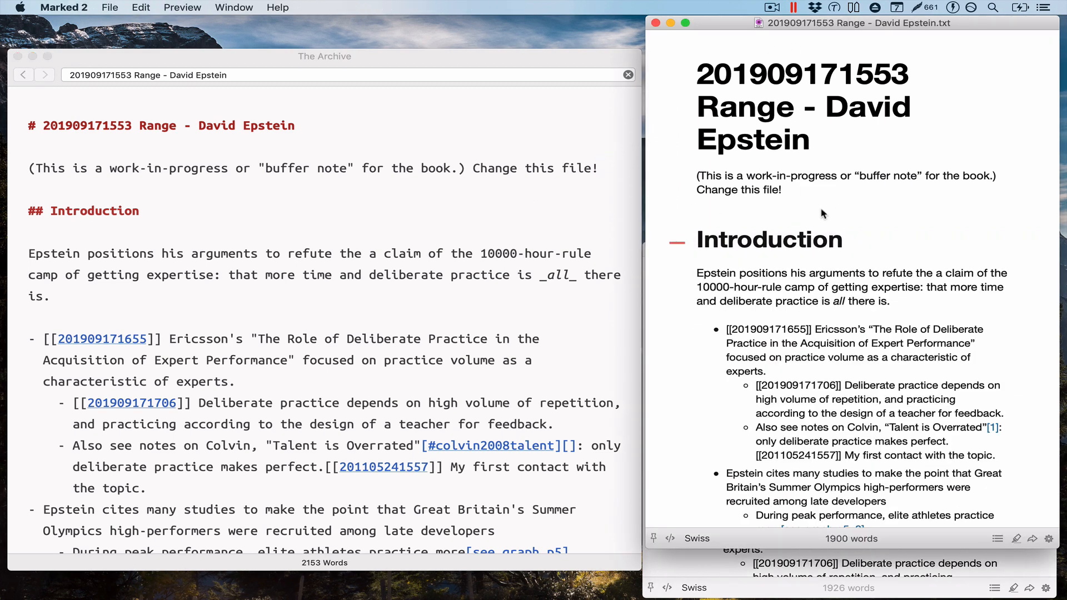
mouse_move(735, 184)
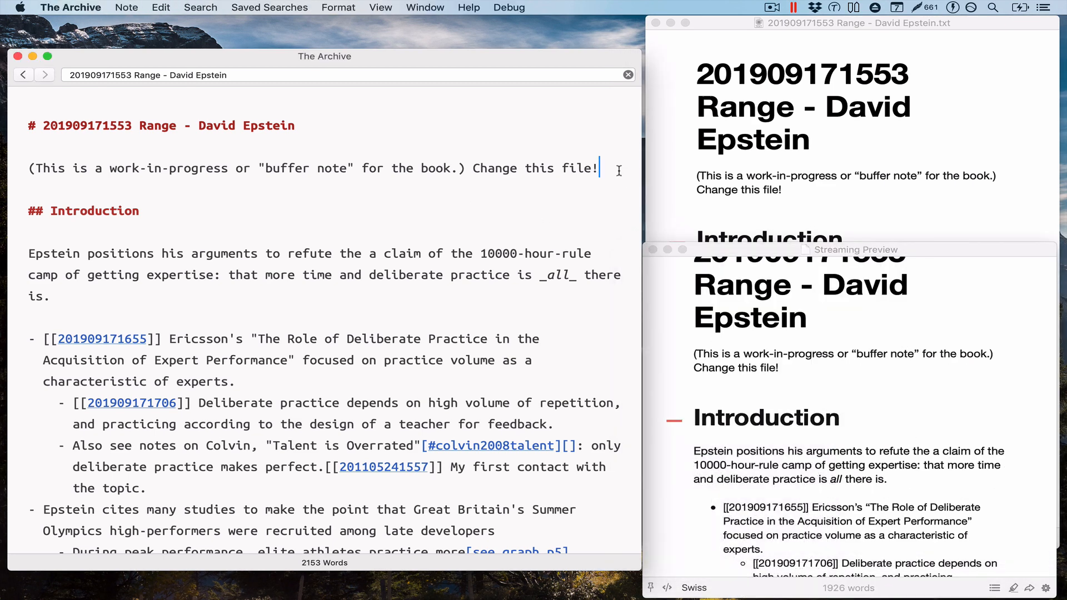
mouse_move(239, 185)
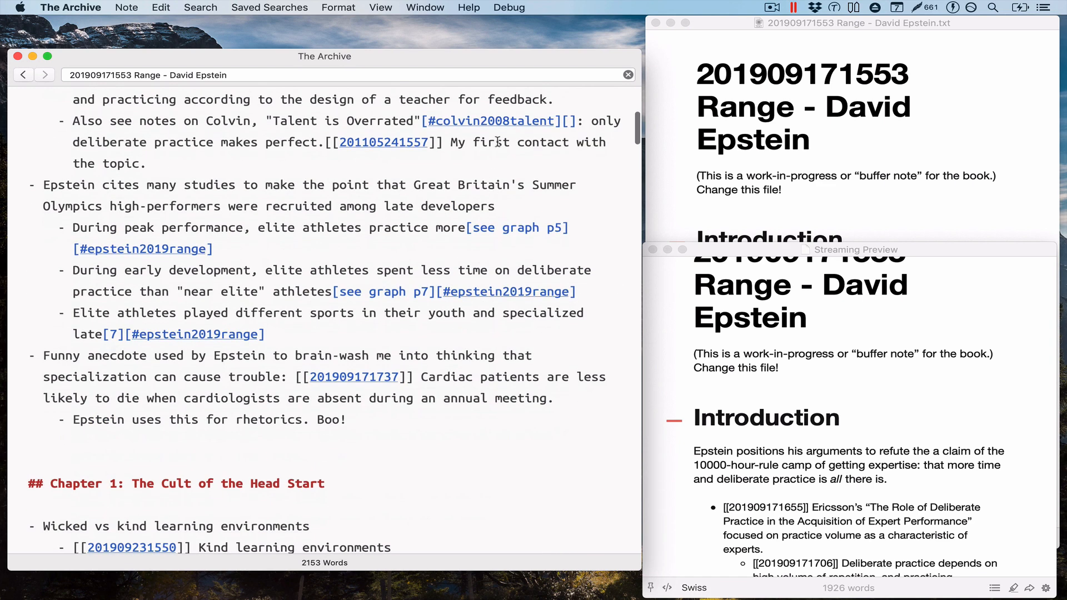
- Close Marked 2's file-based Range preview window
click(495, 120)
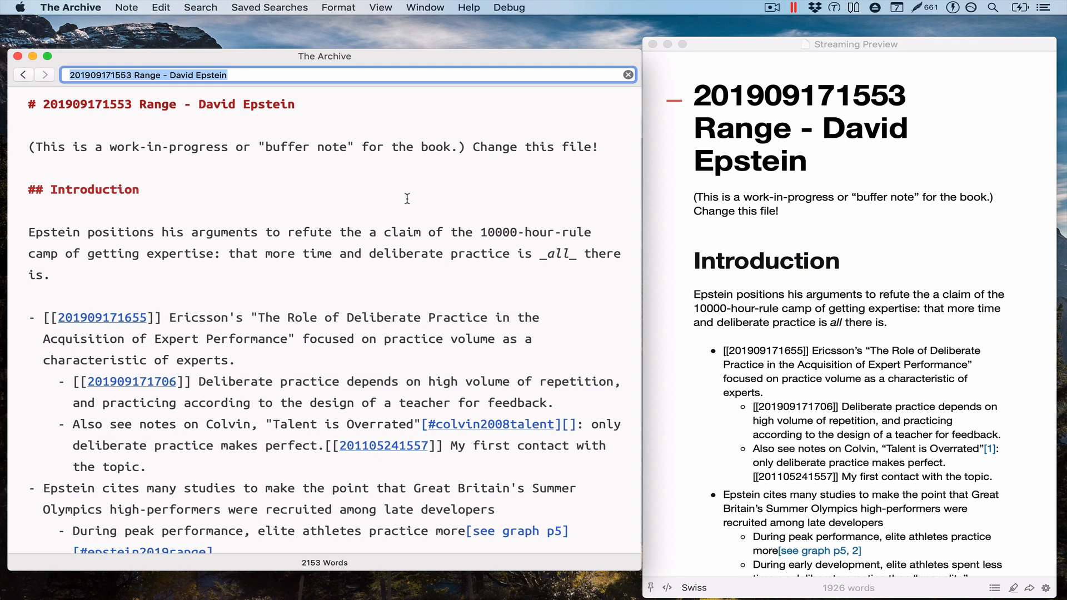
click(140, 189)
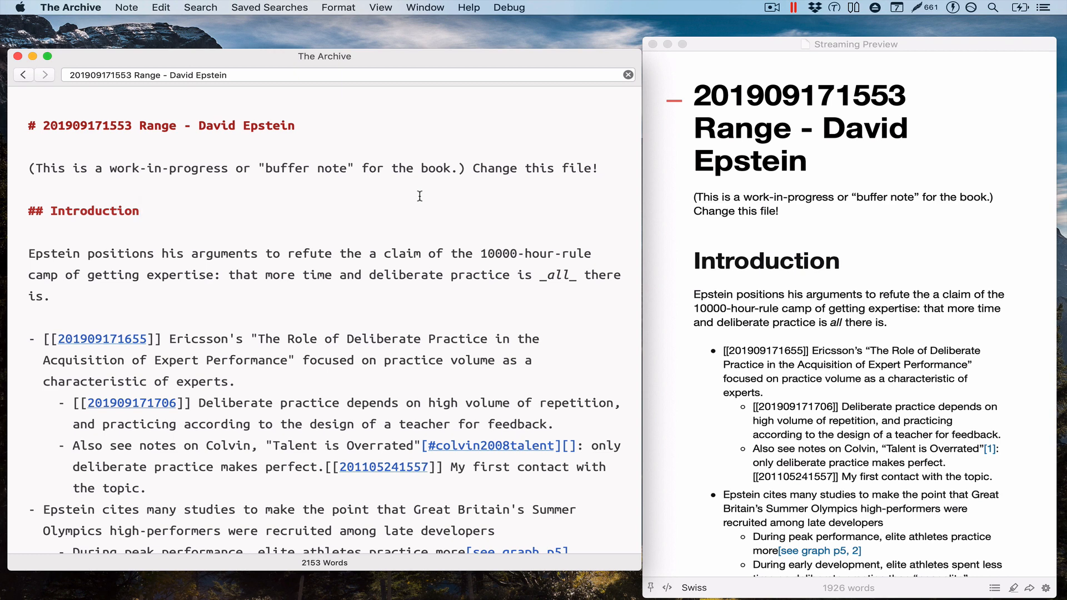
click(140, 210)
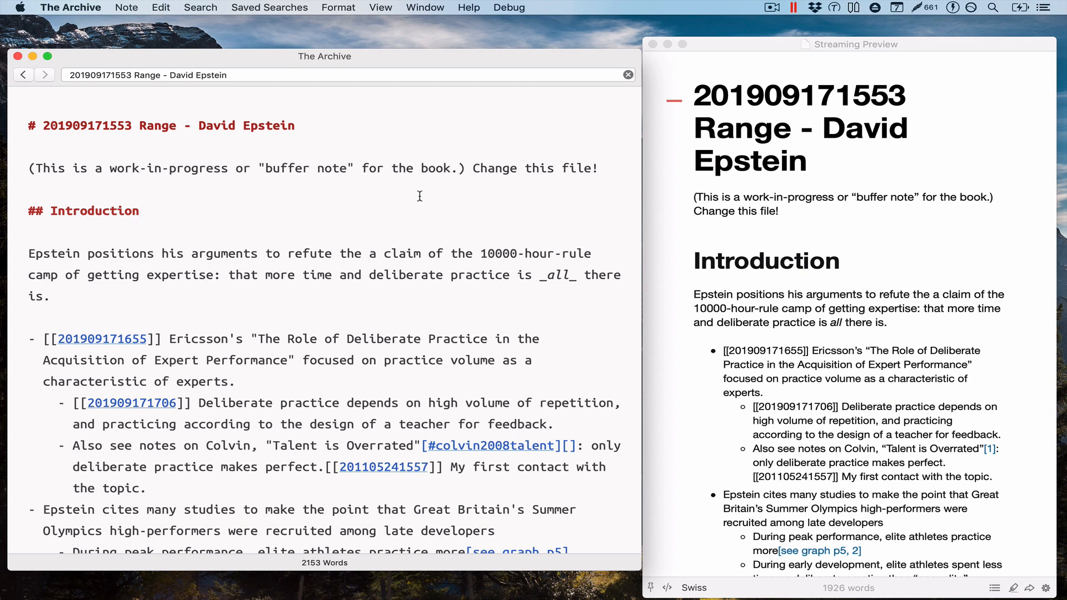
click(139, 210)
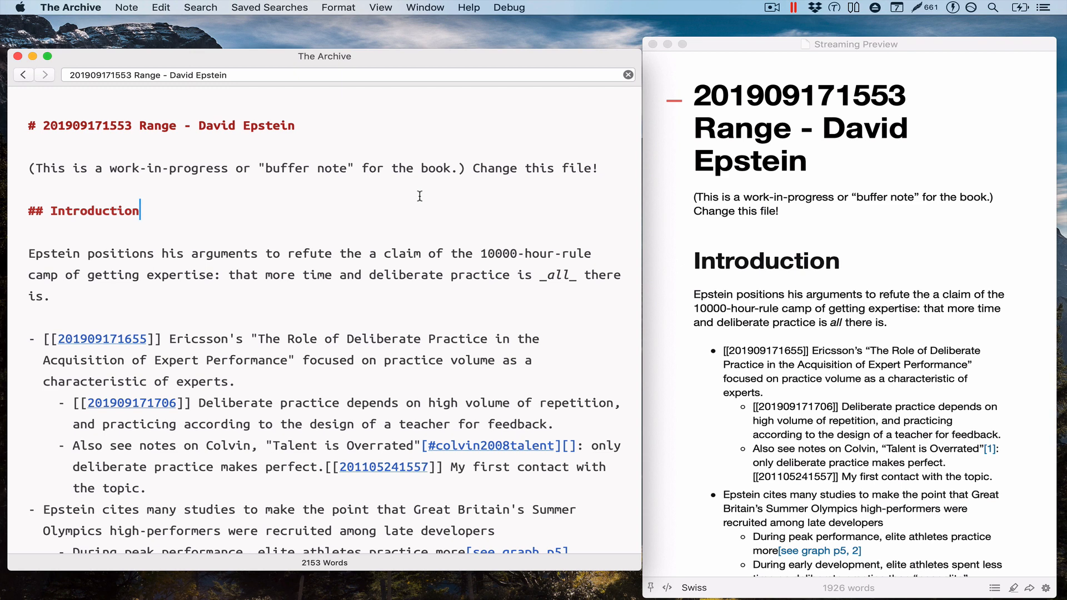
- Confirm streaming is on, type 'asdasdasd' to test the live preview, then open The Archive menu
click(126, 7)
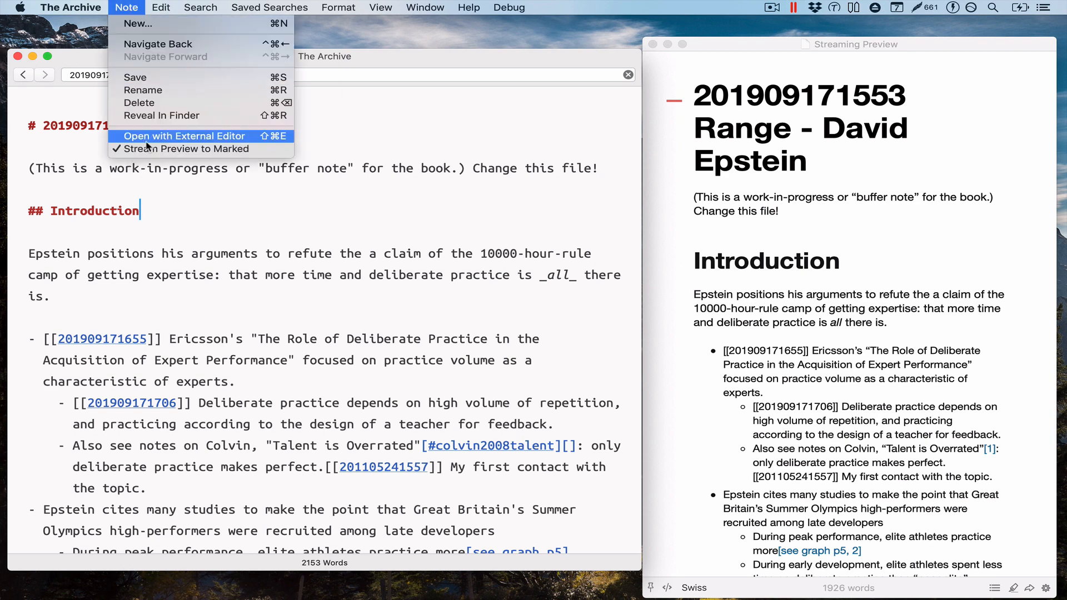
mouse_move(182, 149)
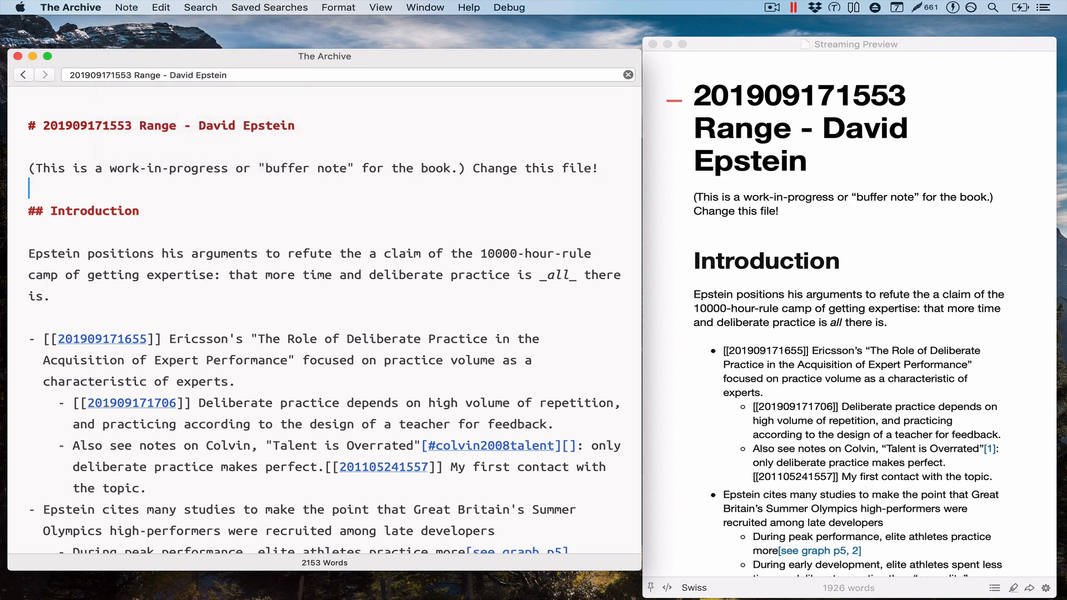
text(asdasdasd)
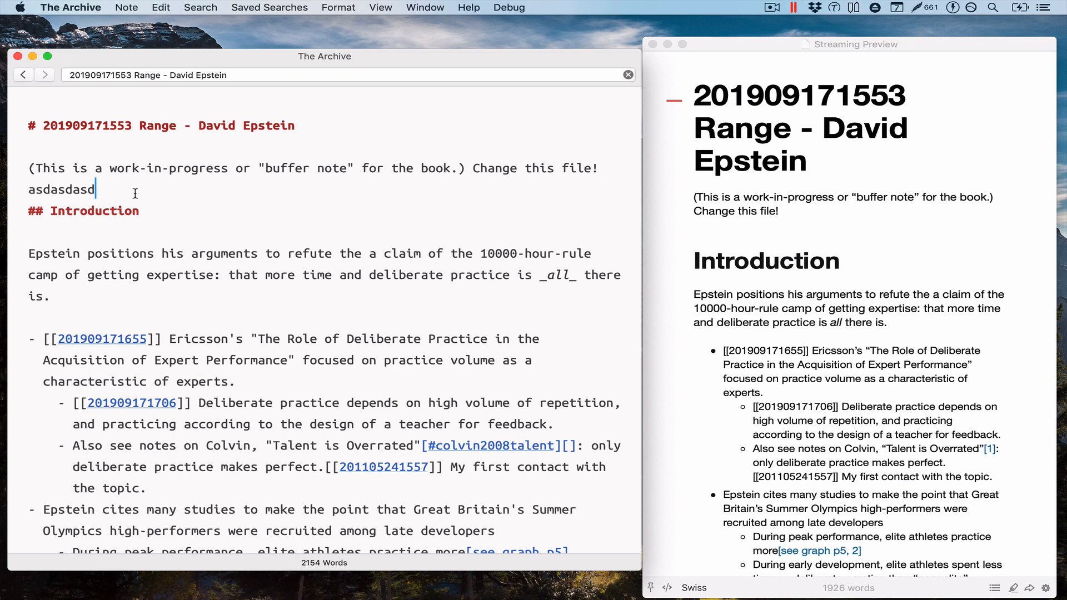
click(127, 7)
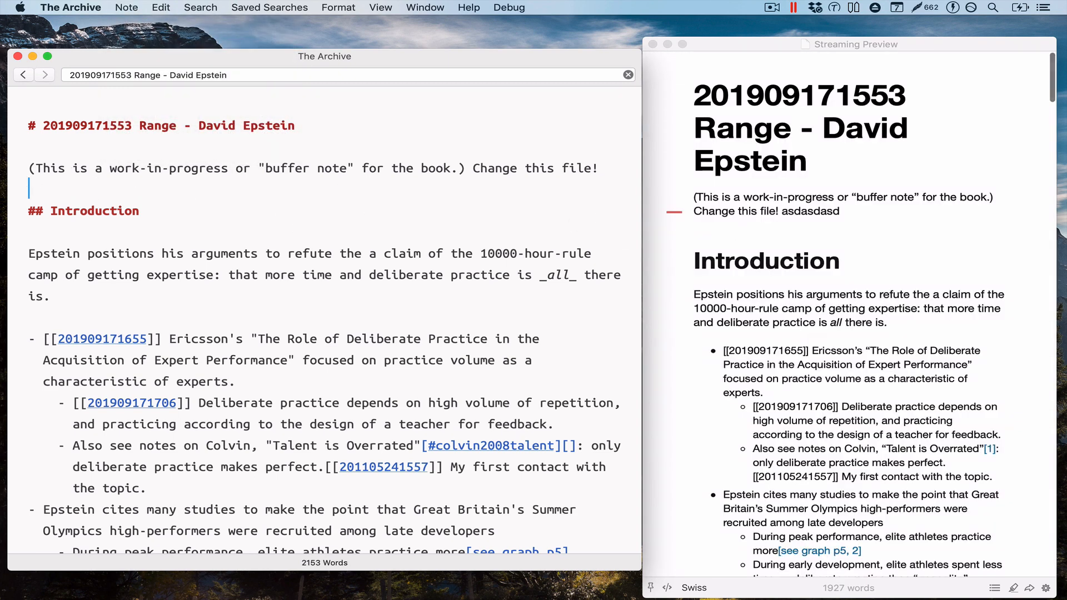
click(70, 7)
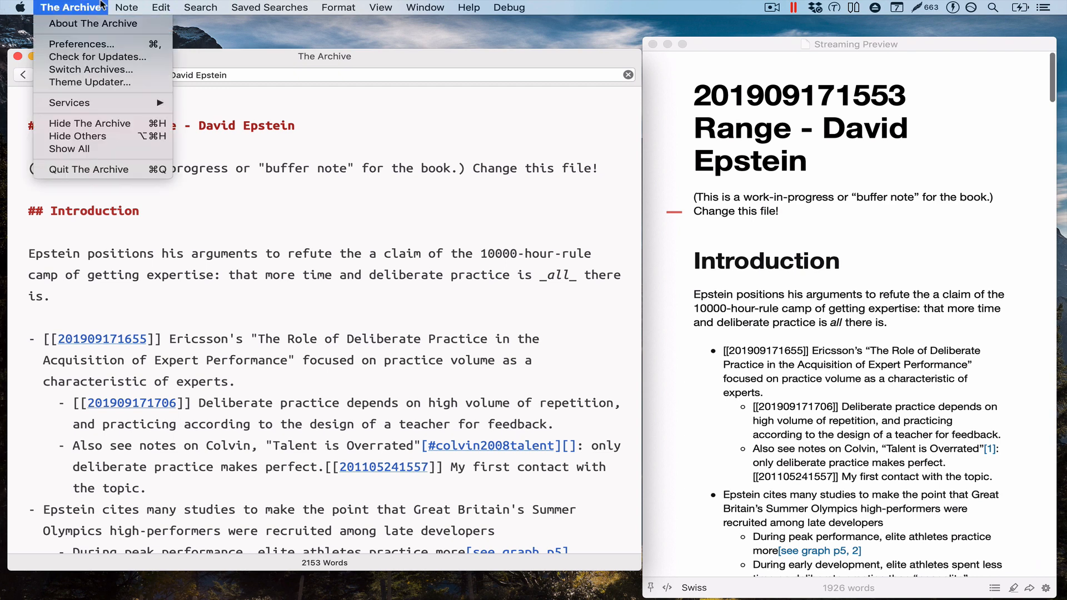
- Uncheck 'Stream Markdown note preview to Marked while you type' in Advanced preferences and close them
click(79, 44)
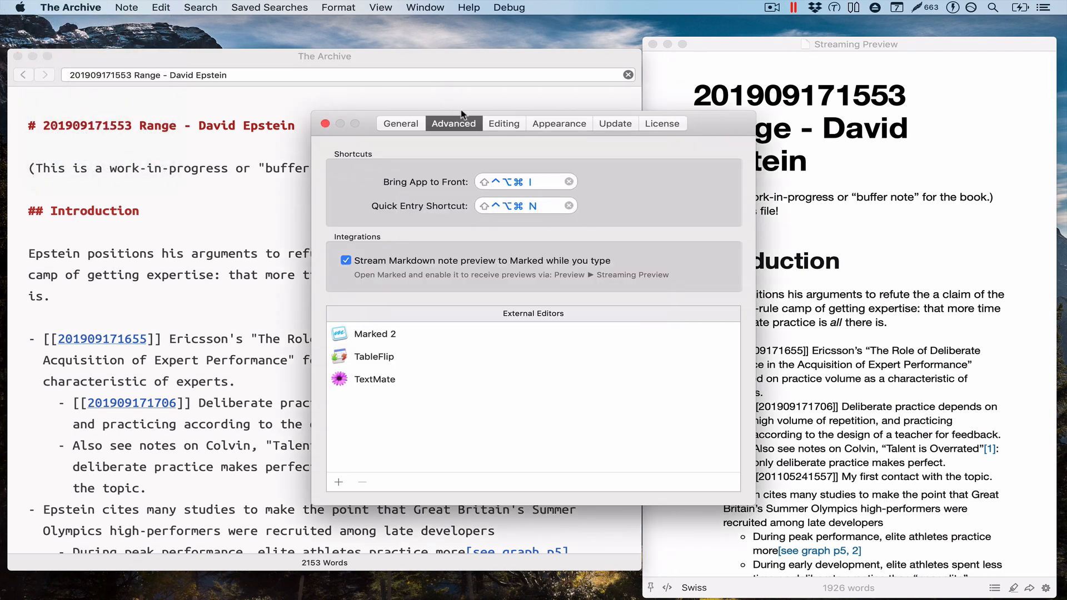
mouse_move(457, 270)
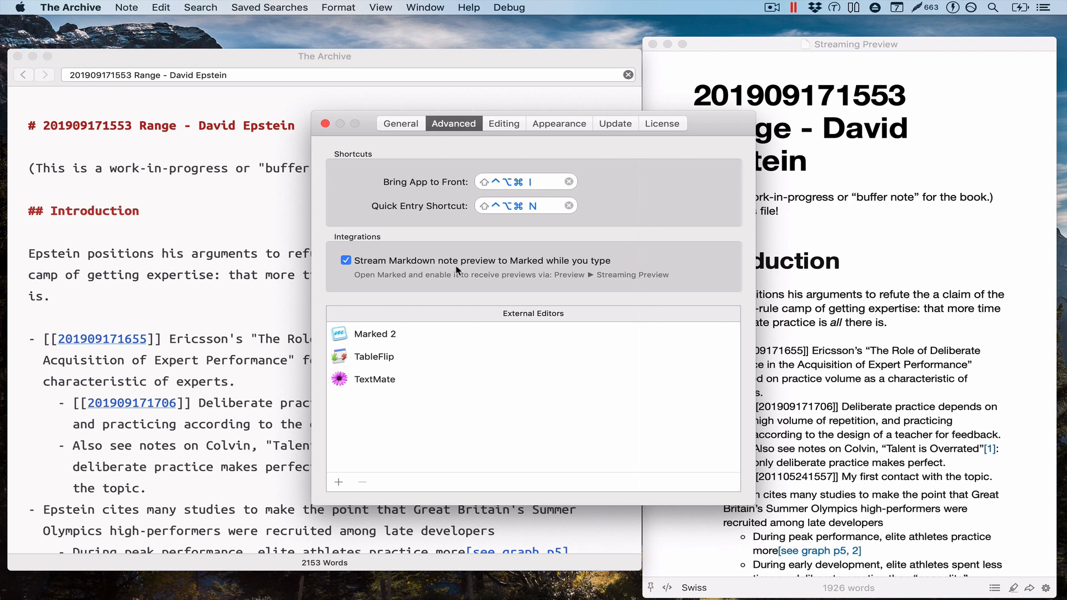
mouse_move(545, 264)
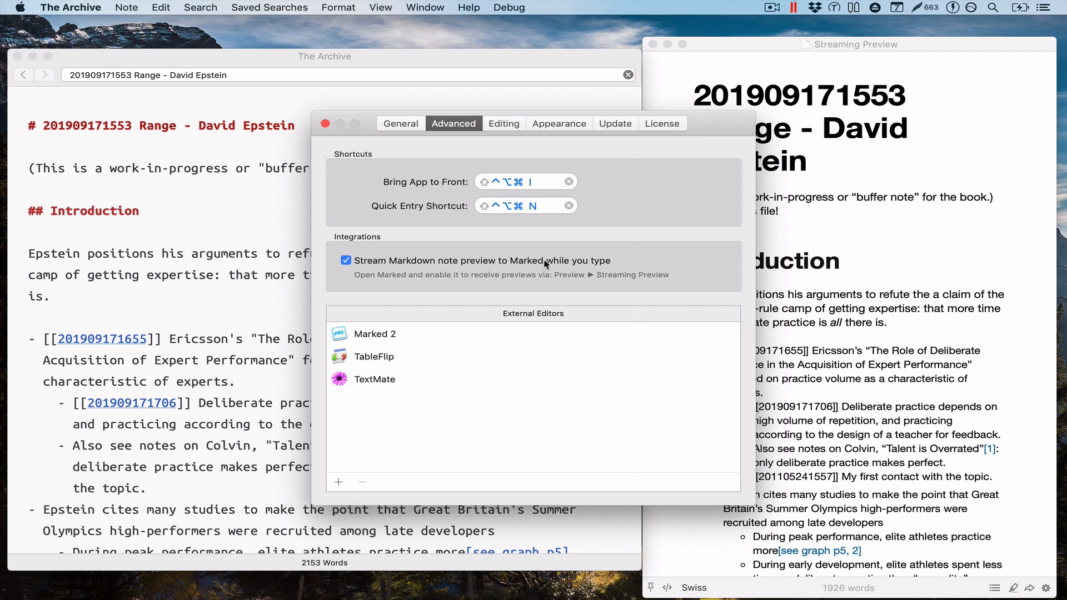
mouse_move(627, 285)
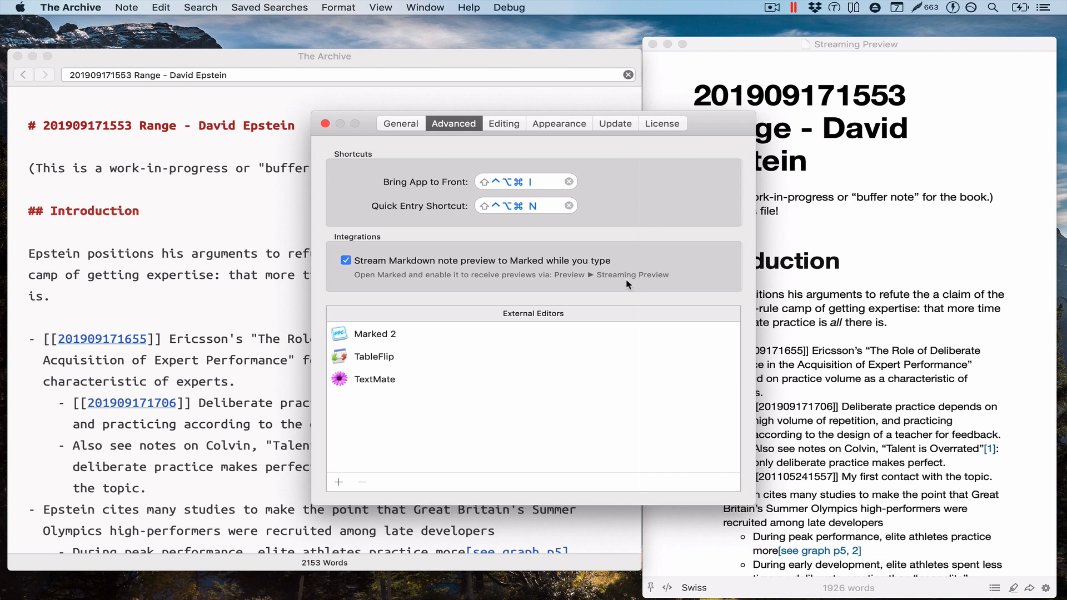
mouse_move(565, 276)
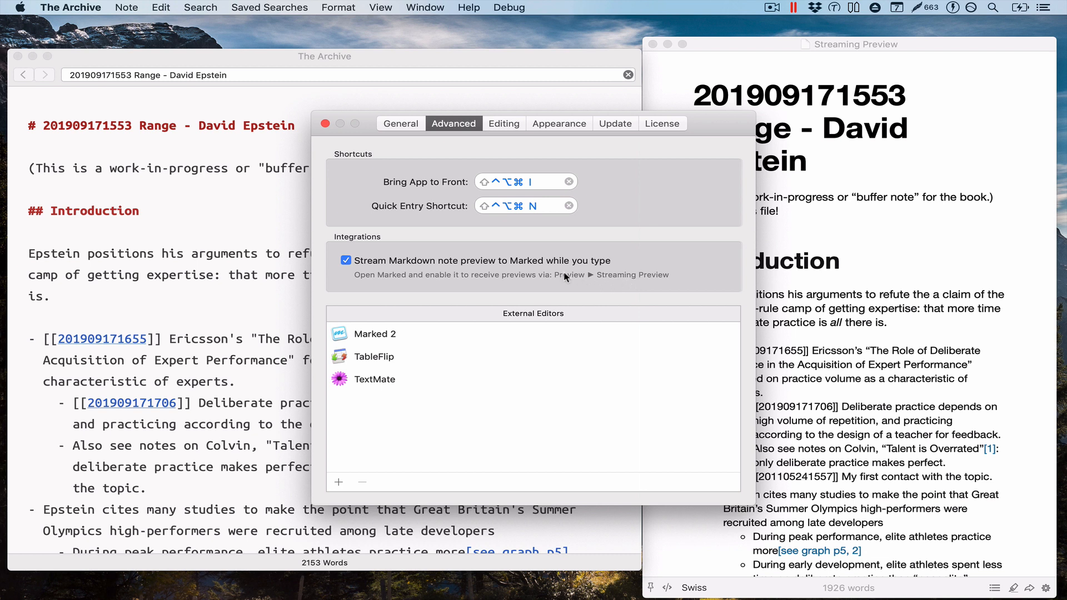
mouse_move(329, 247)
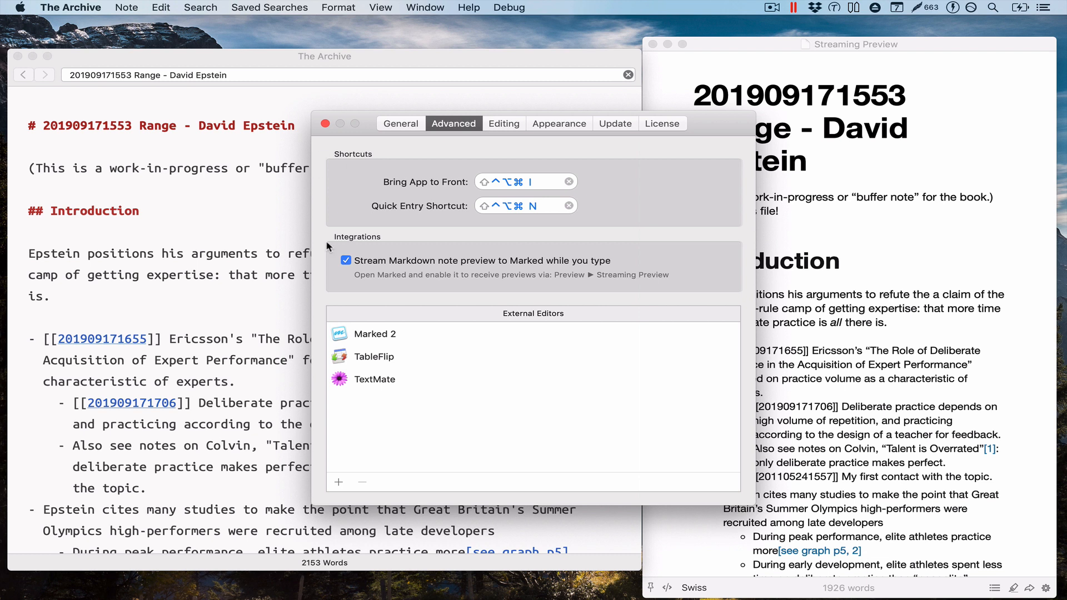
click(347, 261)
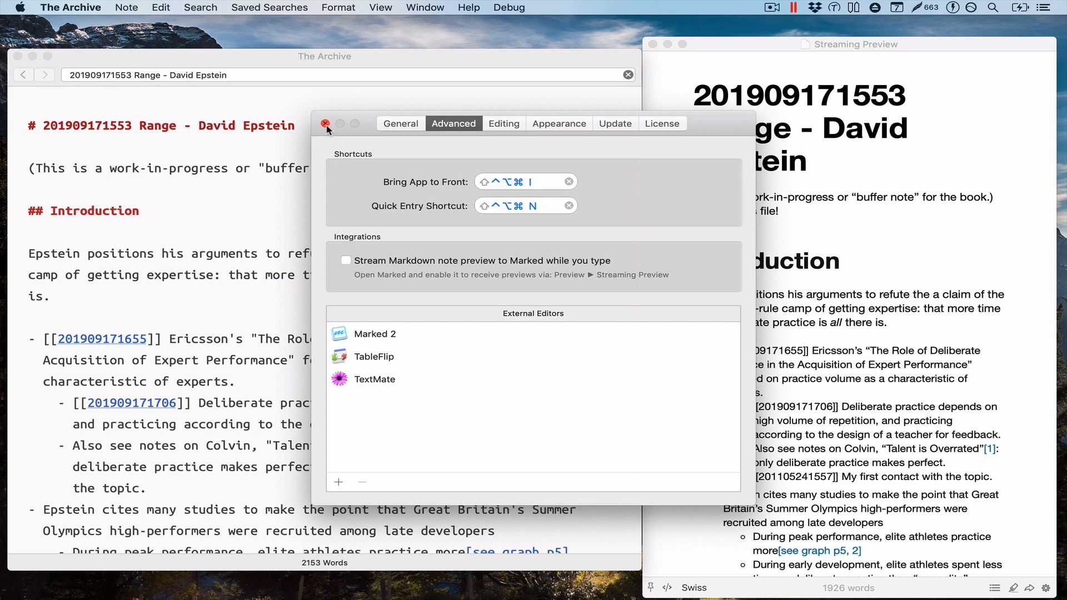
click(327, 124)
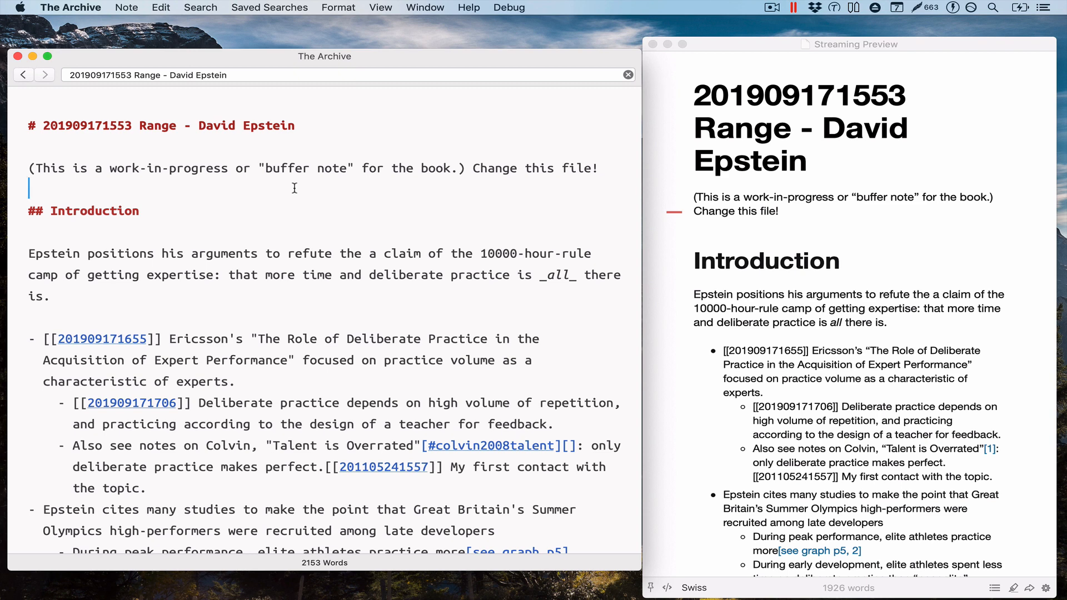
- Send the Eduction note to Marked with Note > Stream Preview to Marked and scroll it
click(127, 8)
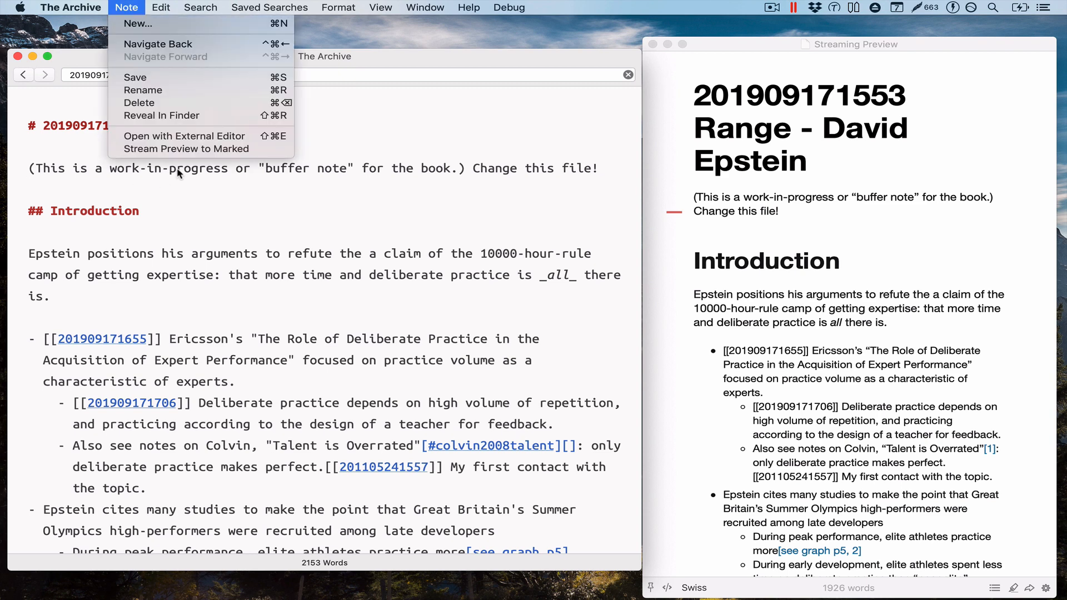
mouse_move(184, 148)
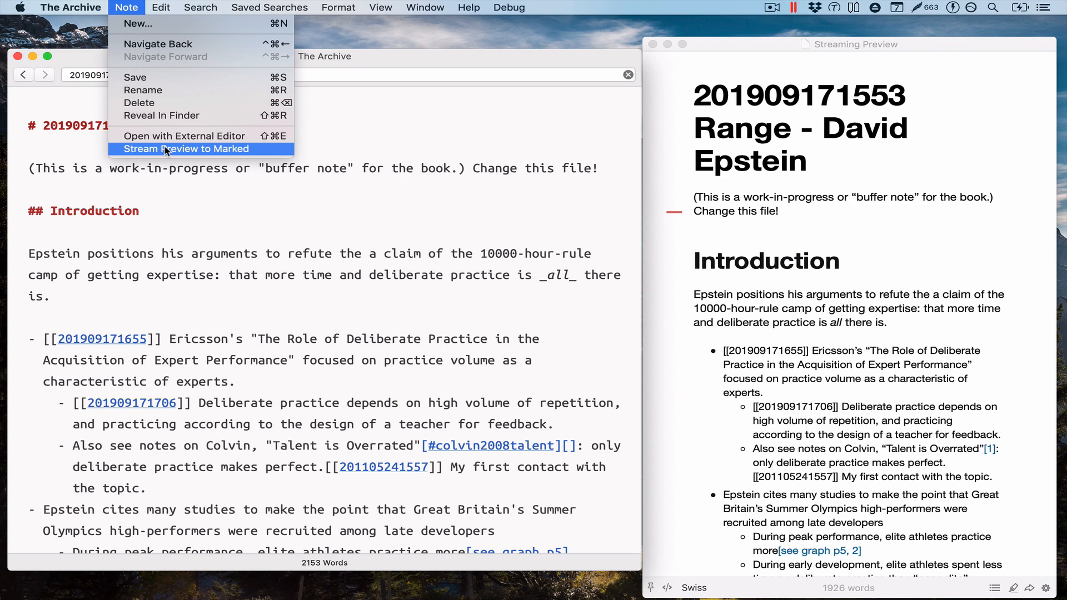
click(185, 149)
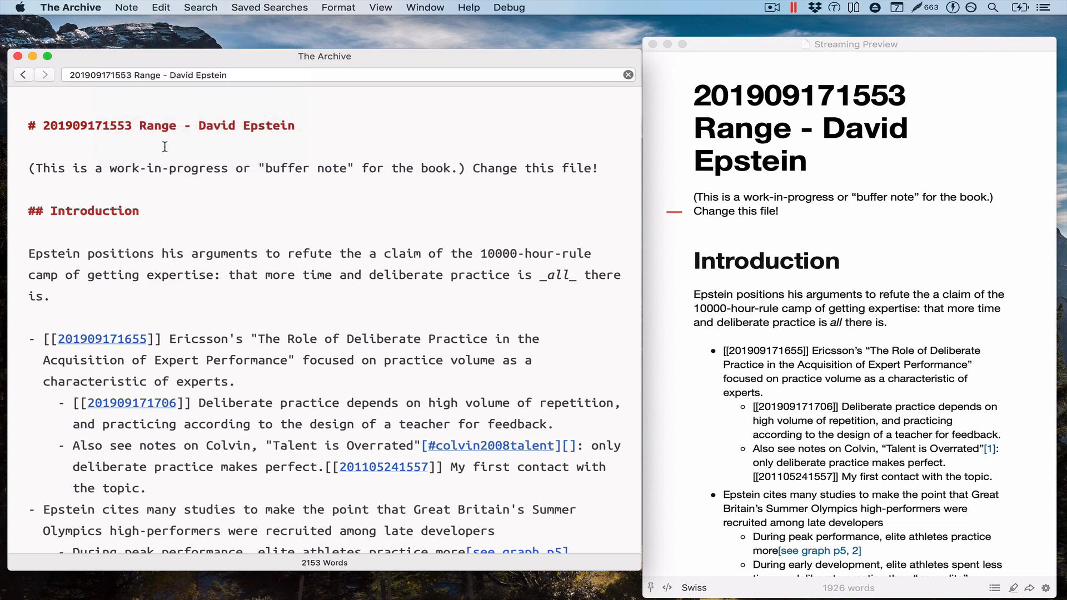
scroll(down, 3)
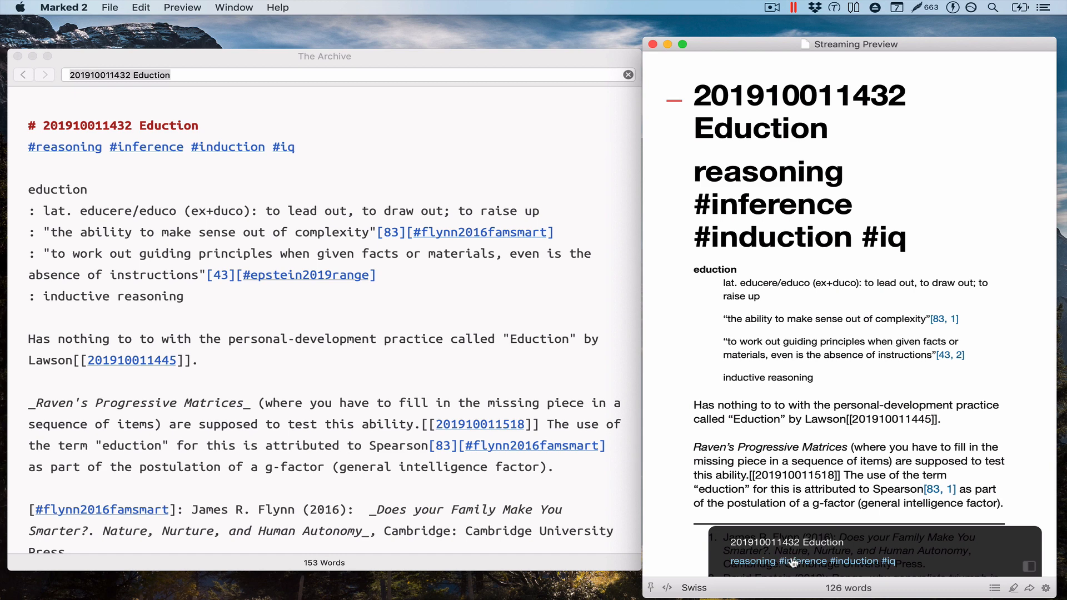
scroll(down, 3)
text(\ )
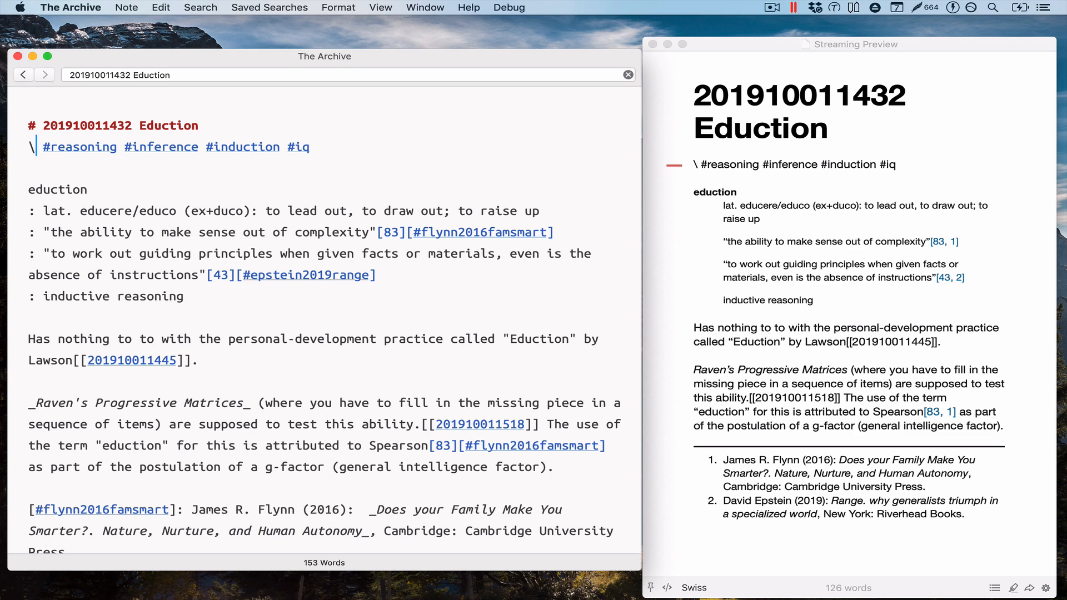
mouse_move(703, 435)
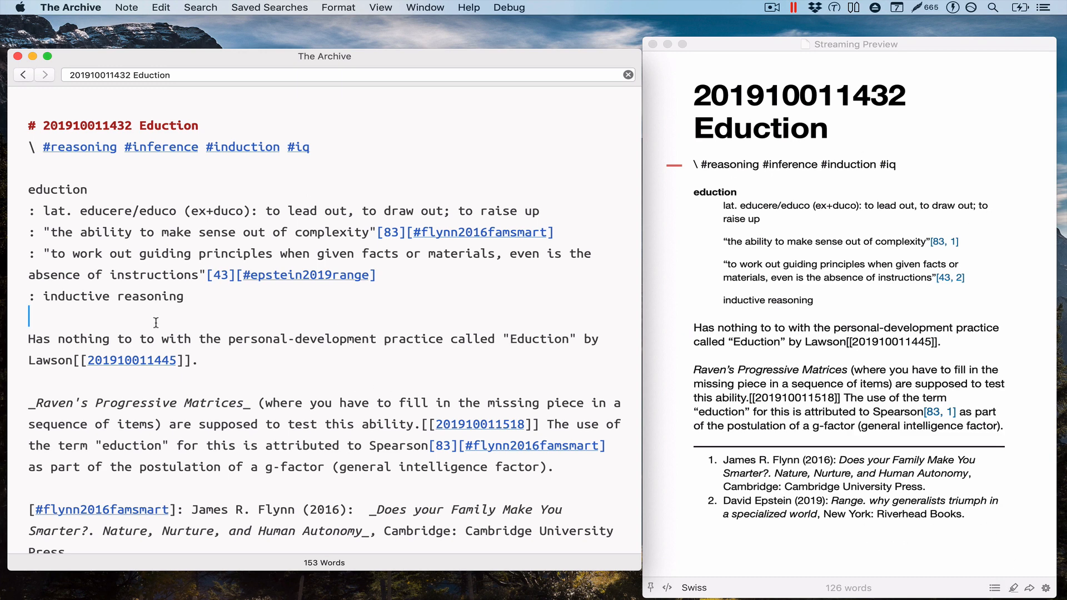
text(## Content)
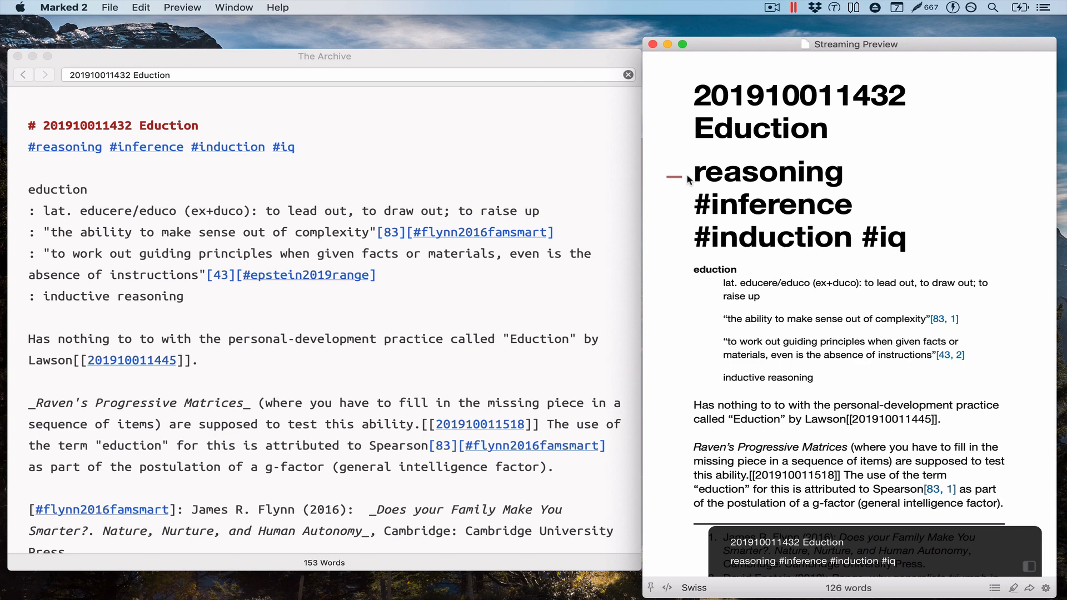
mouse_move(671, 63)
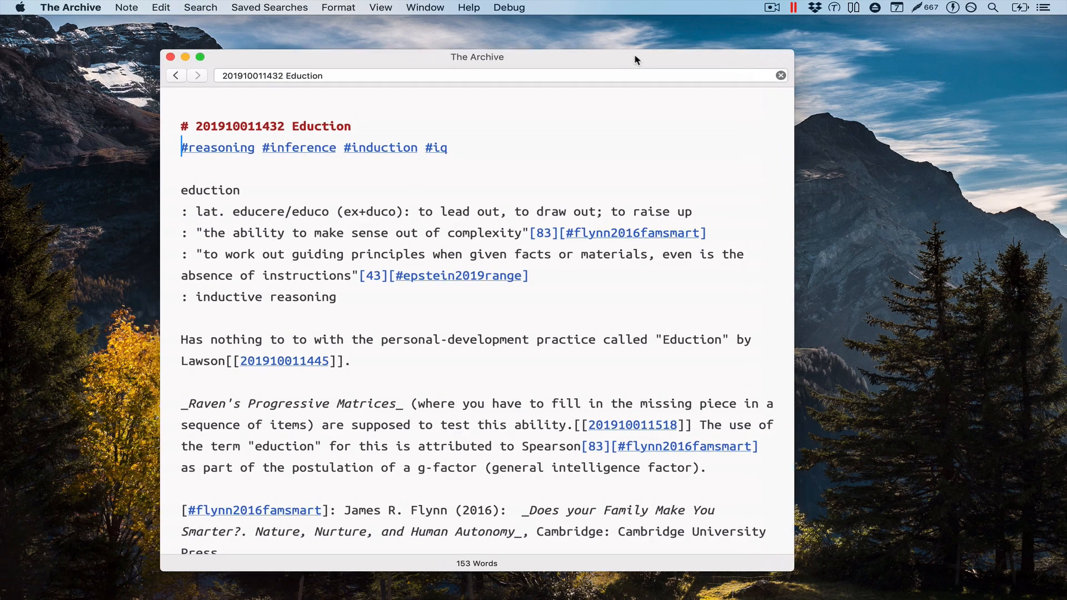
- Drag The Archive's Eduction note window toward the screen centre
drag(477, 57, 544, 57)
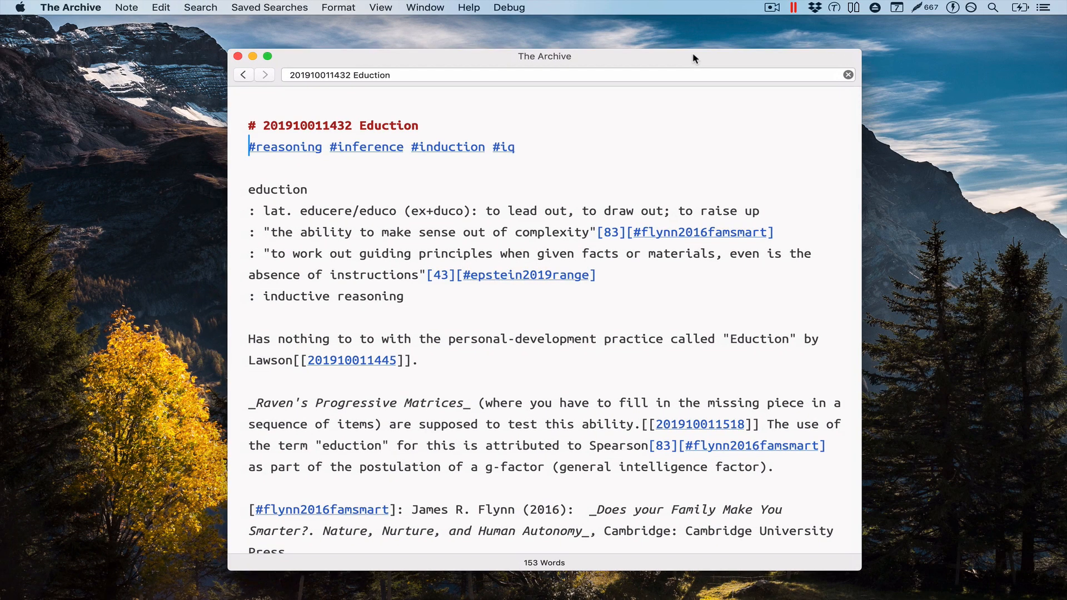